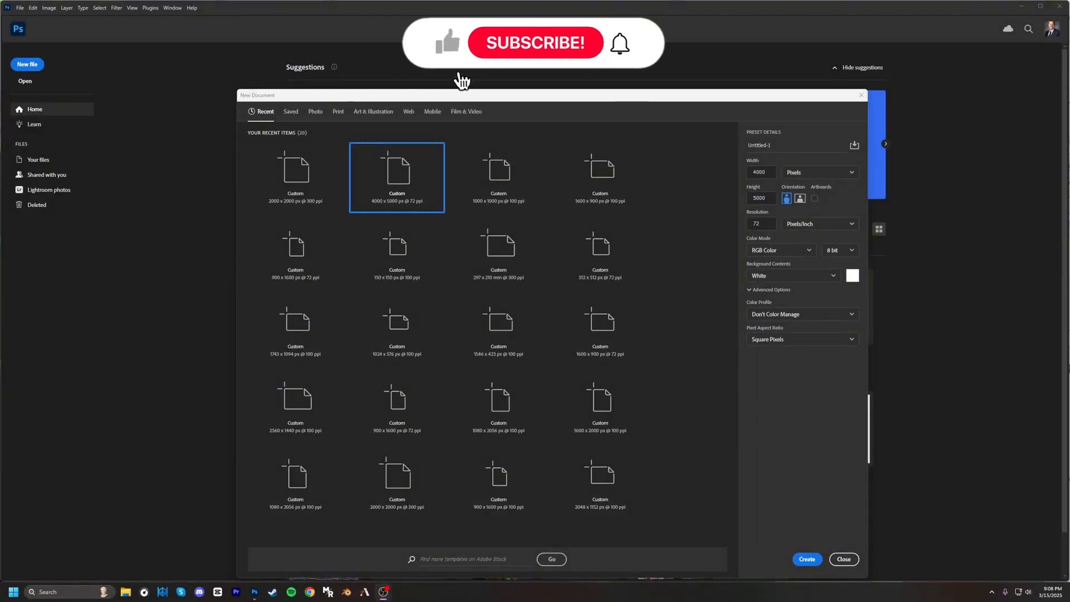
- Create a new 4000 × 5000 px portrait document from the preset
left_click(534, 43)
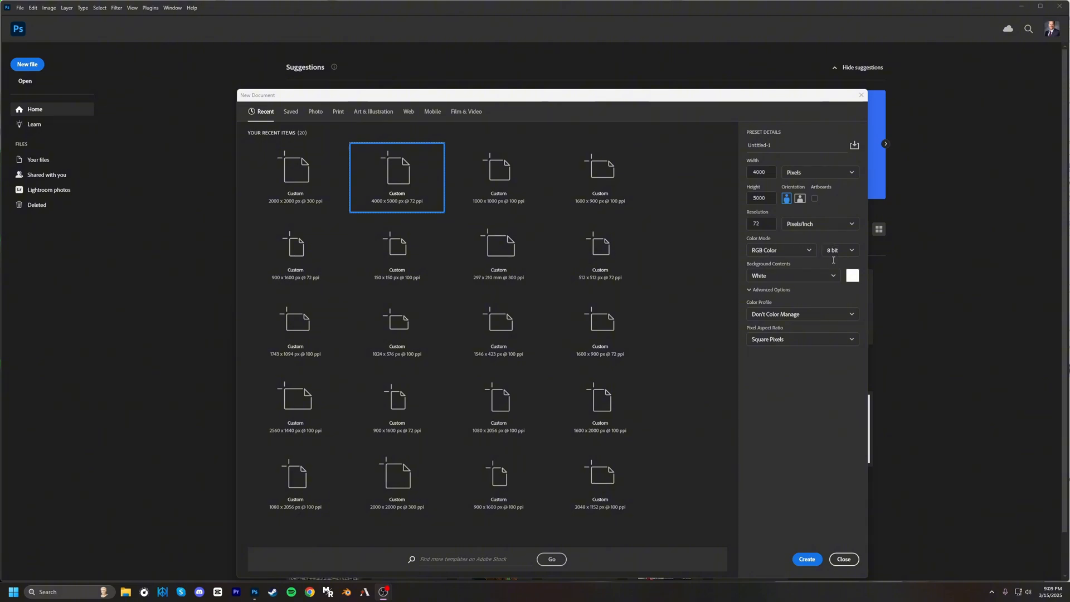
mouse_move(749, 319)
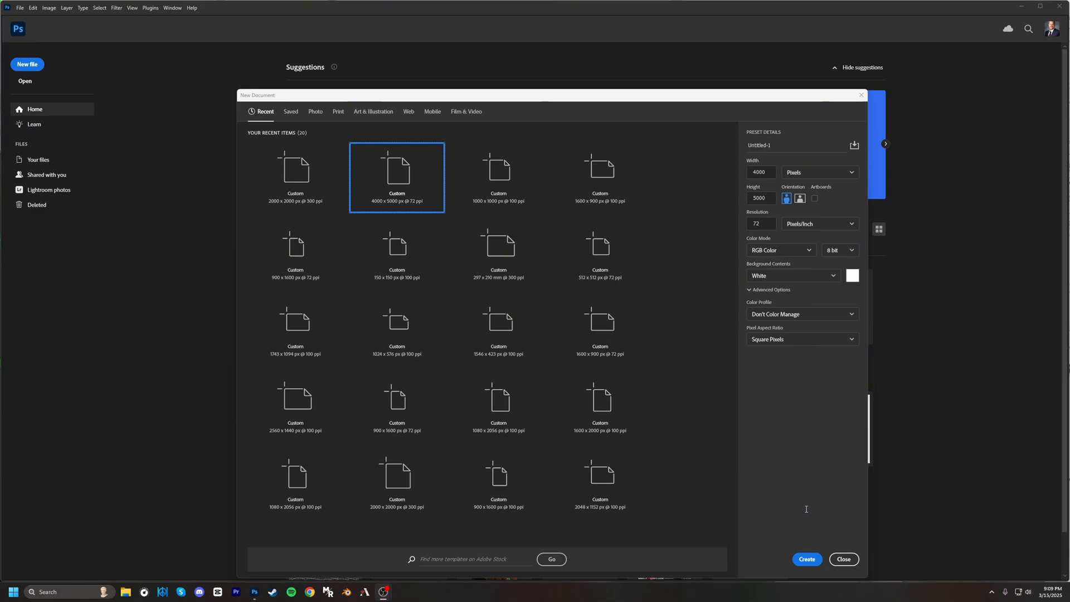
left_click(806, 559)
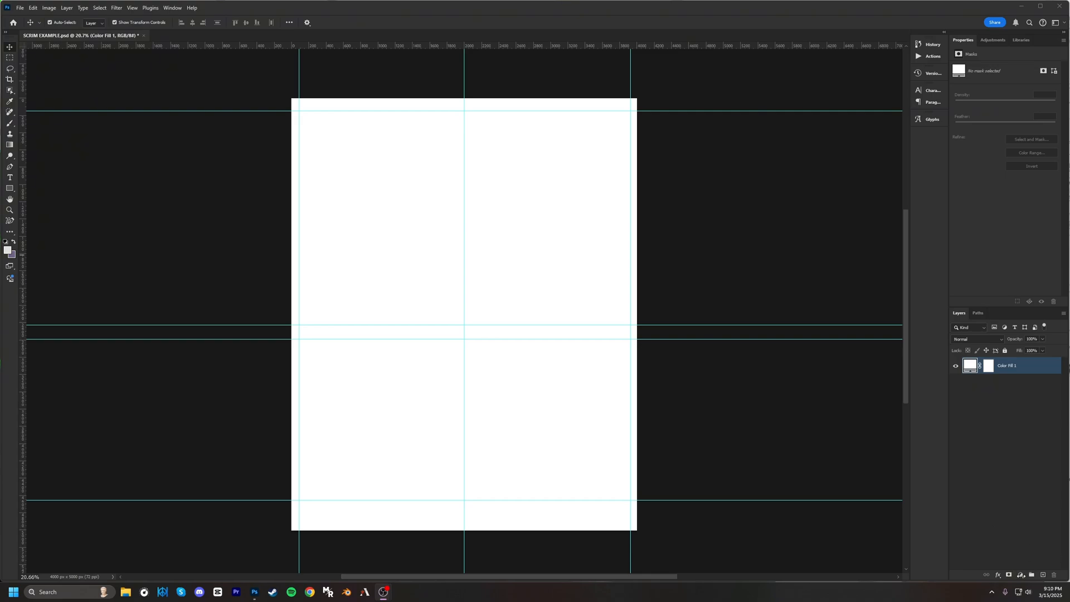
- Add the dark fill, scratchy border frames, and top, middle and bottom lines
left_click(1022, 429)
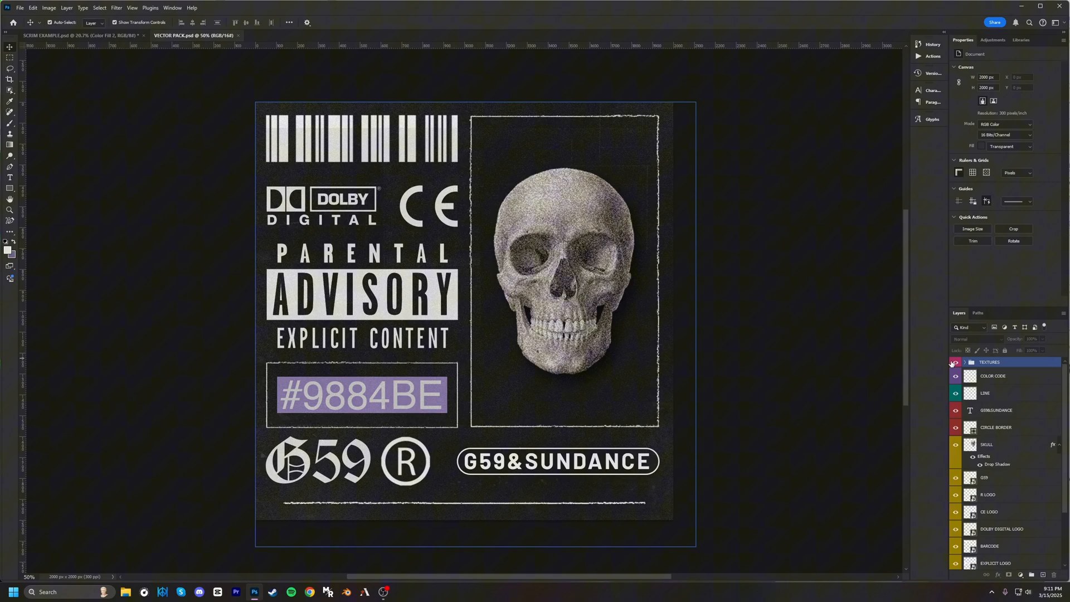
left_click(955, 363)
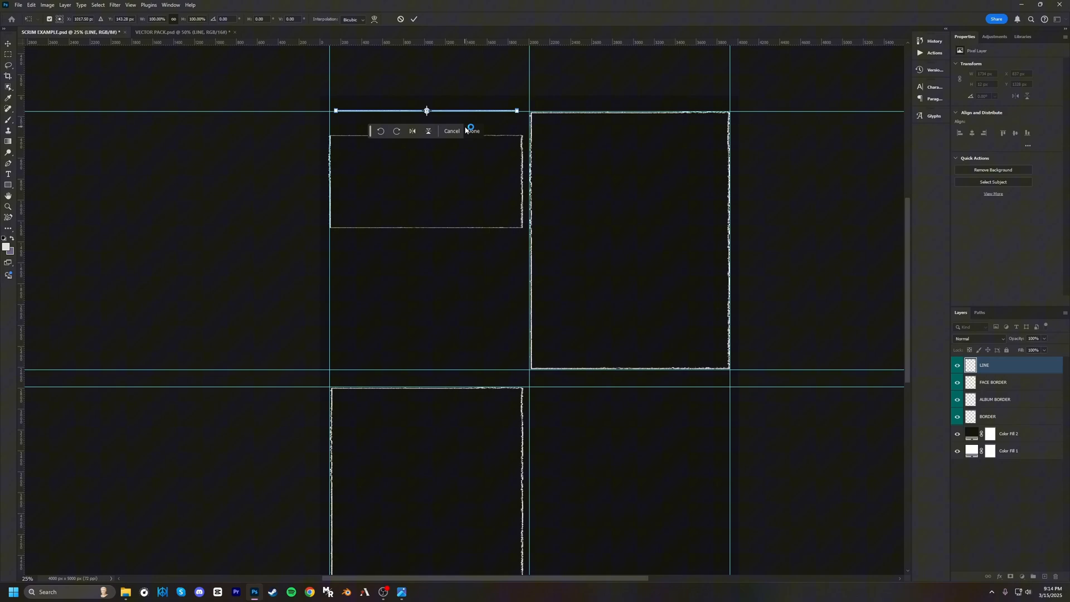
left_click(473, 131)
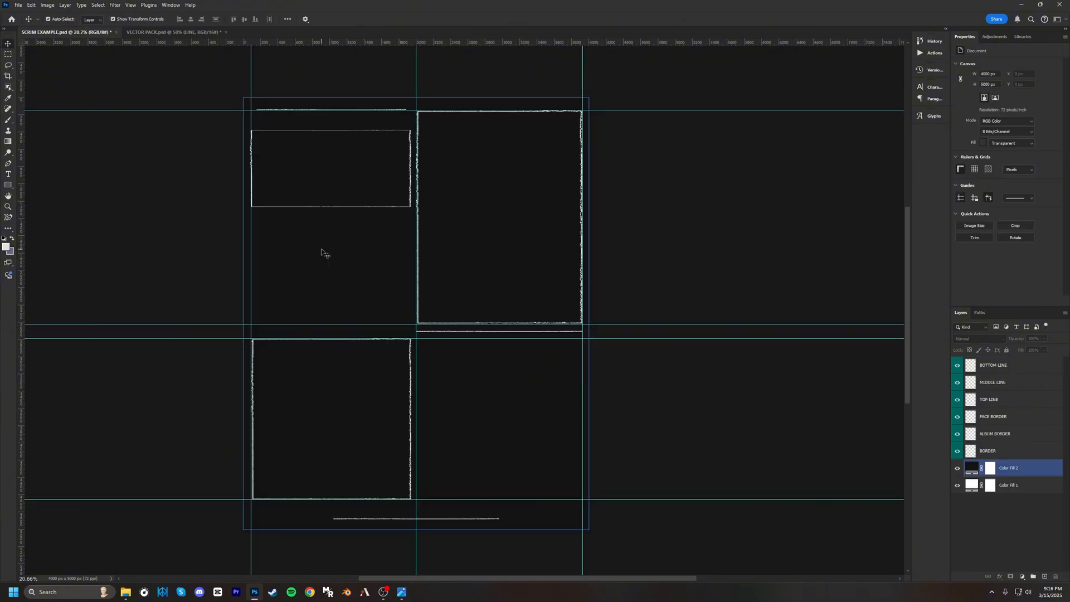
mouse_move(322, 249)
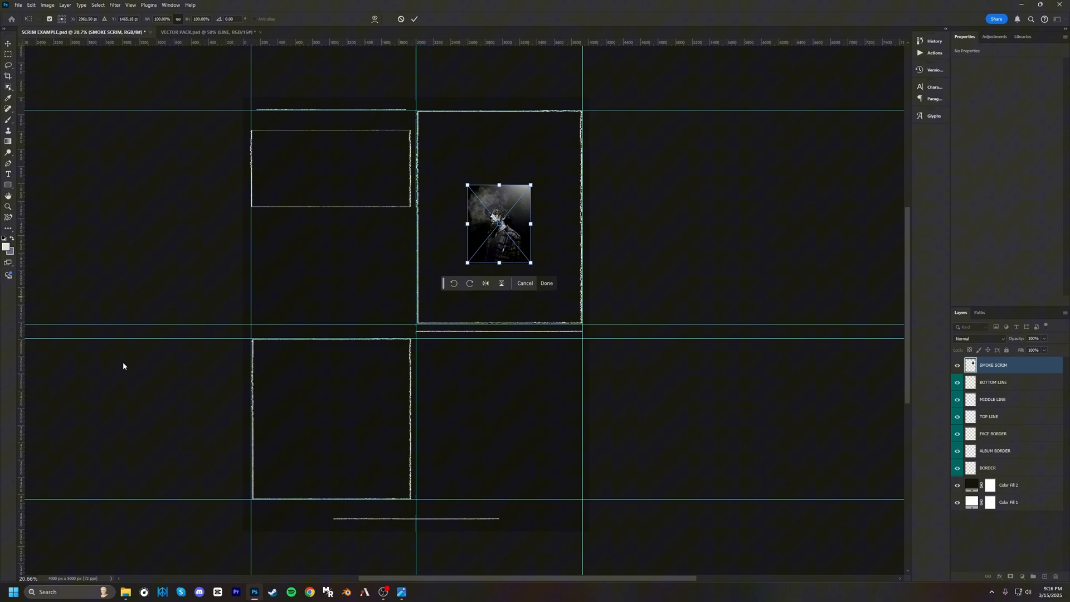
mouse_move(544, 292)
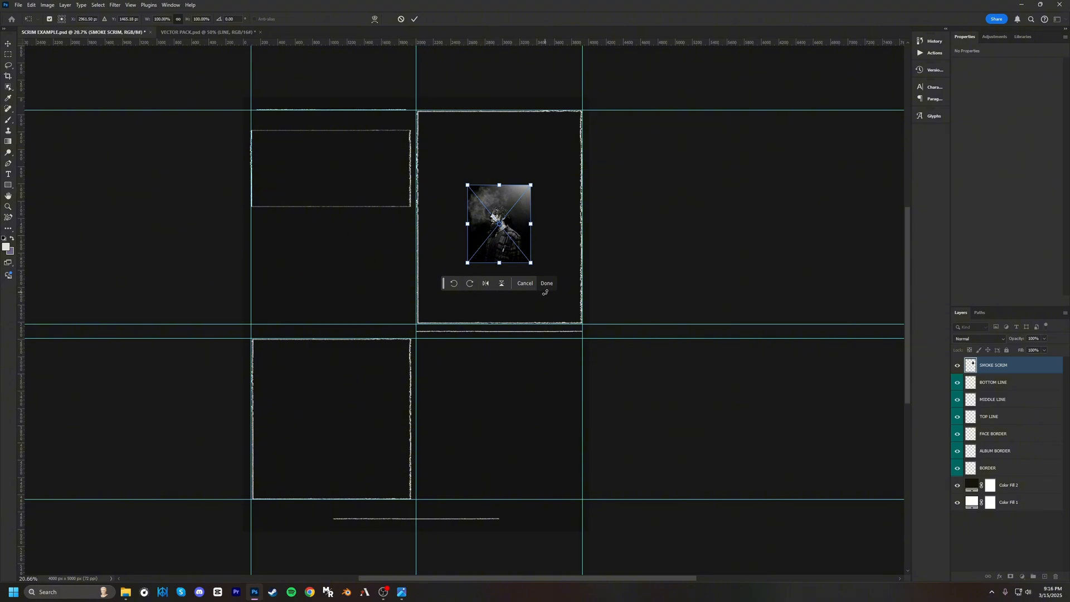
- Place the face, smoke portrait and skull figure photos into the poster frames
left_click(547, 283)
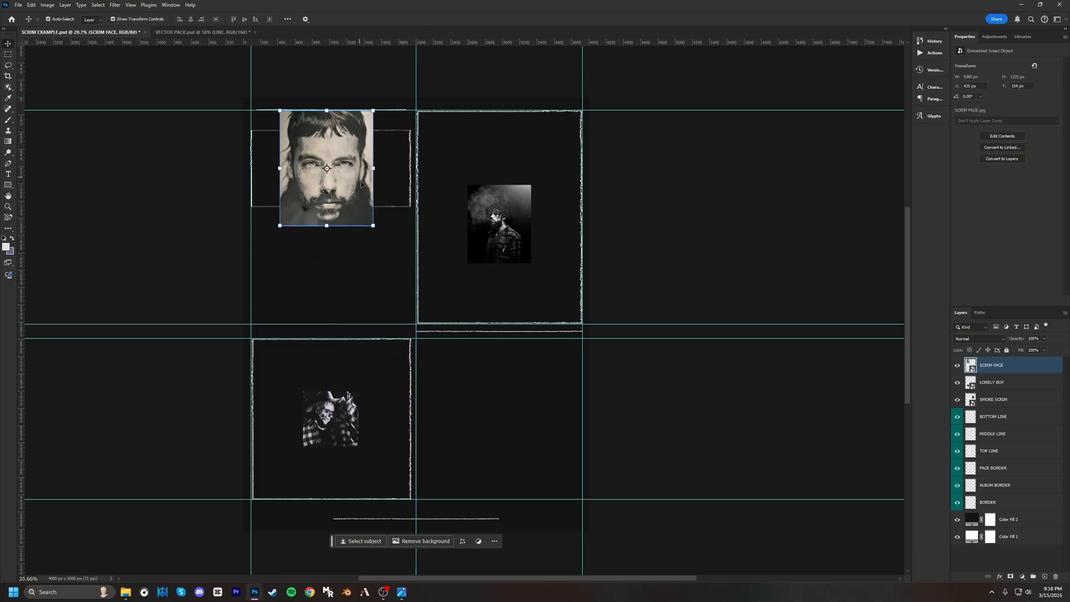
left_click(994, 399)
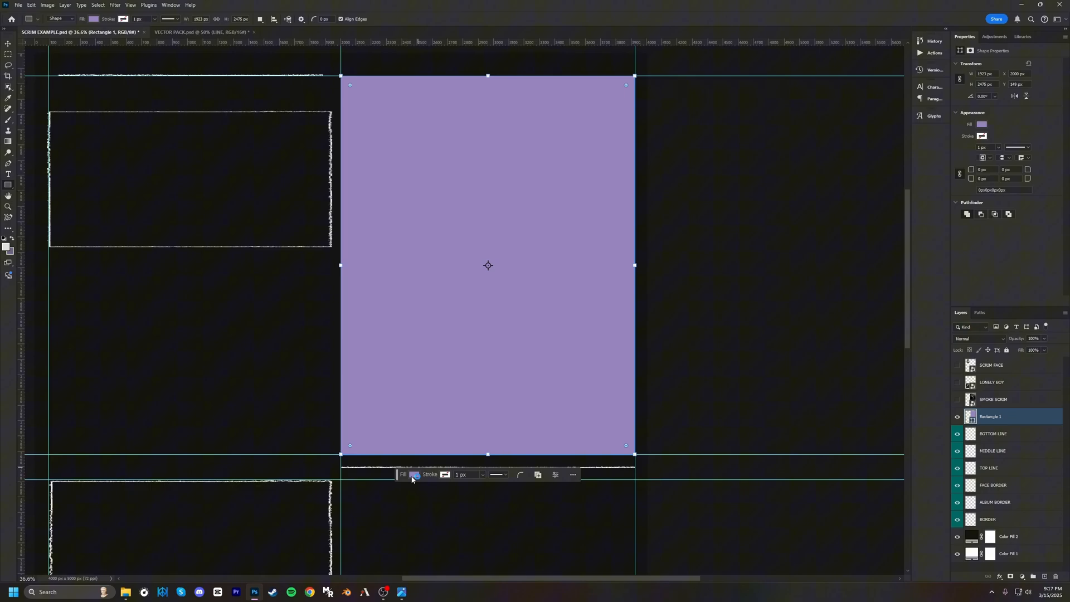
- Draw a black rectangle over the right frame and clip the smoke portrait to it
left_click(414, 475)
type("SMOKE SCRIM RECTANGLE")
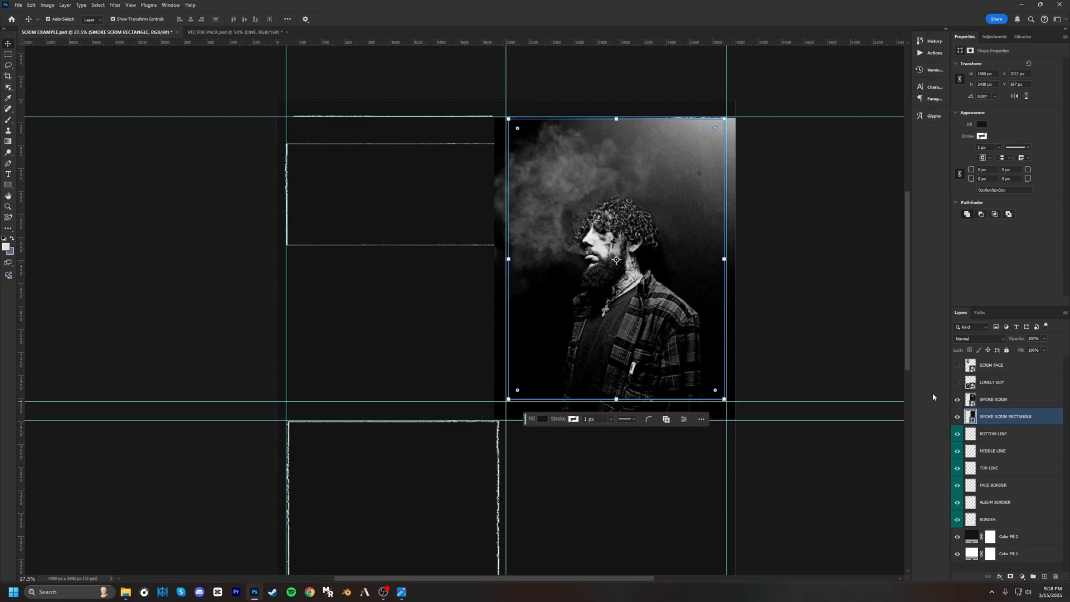
left_click(994, 399)
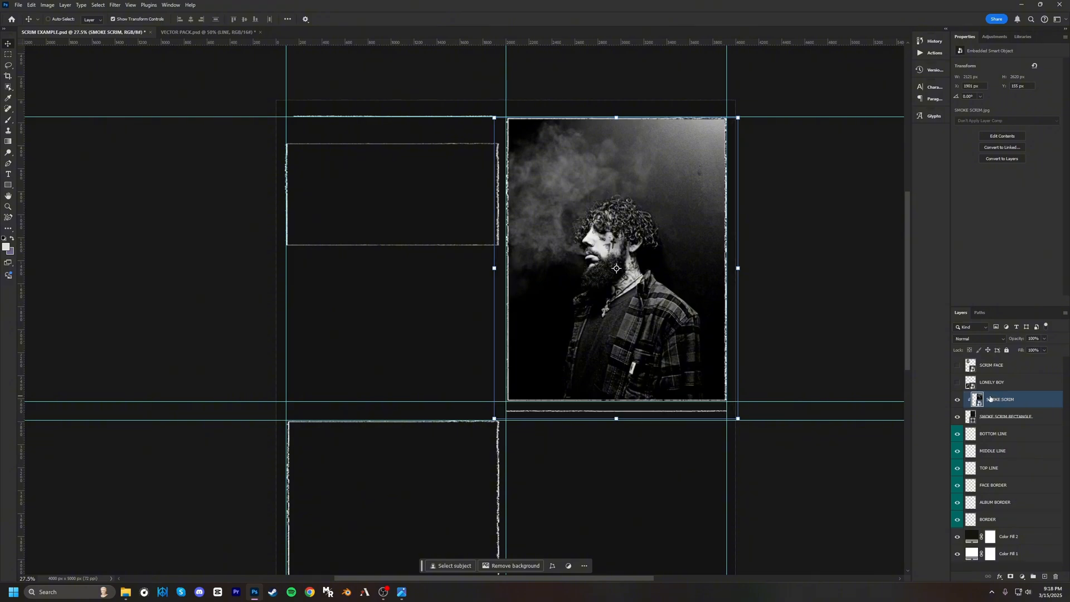
mouse_move(689, 221)
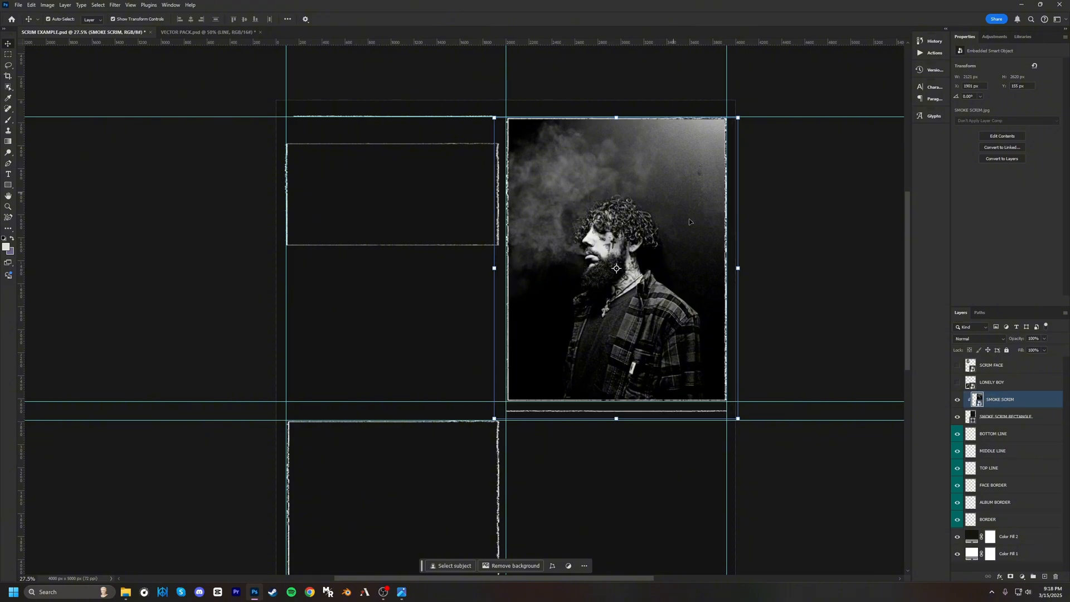
left_click(1004, 416)
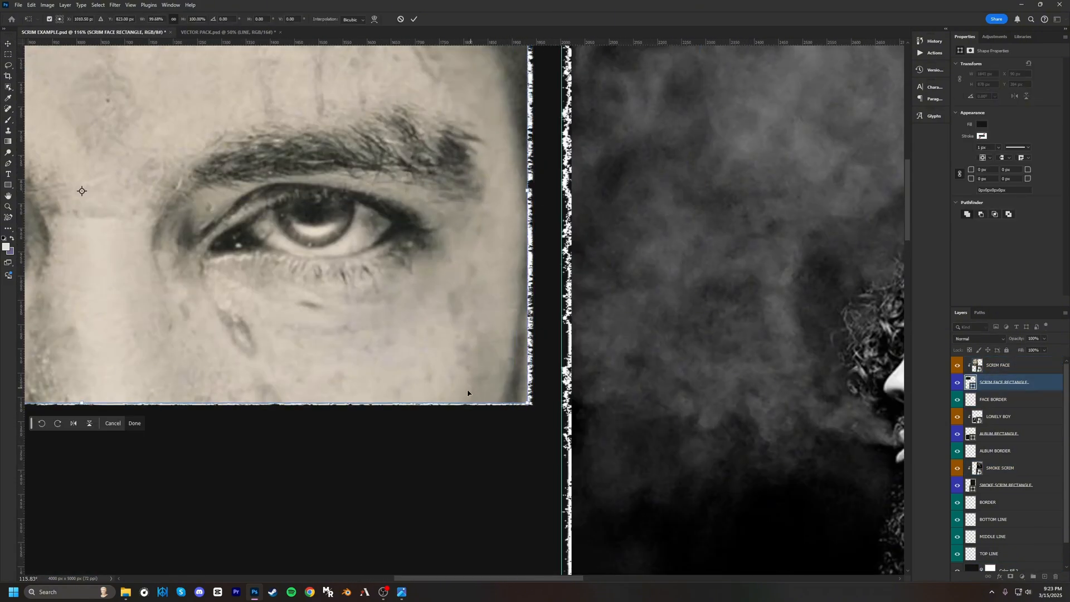
- Enlarge the clipped face photo to fill its frame, cropped around the eyes
left_click(134, 423)
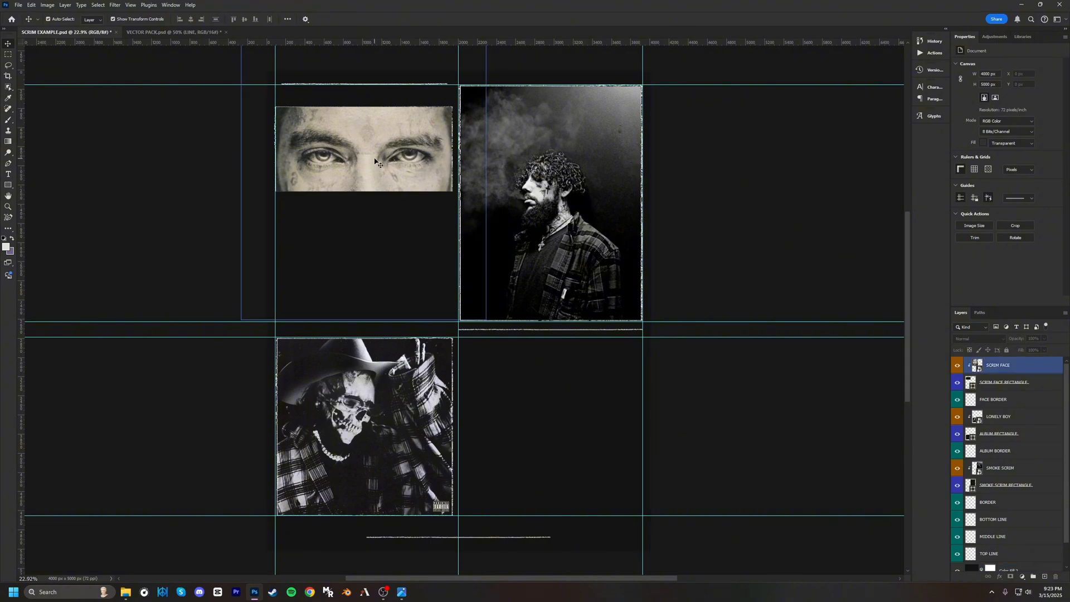
- Desaturate the face photo with a Hue/Saturation filter at Saturation -100
left_click(46, 5)
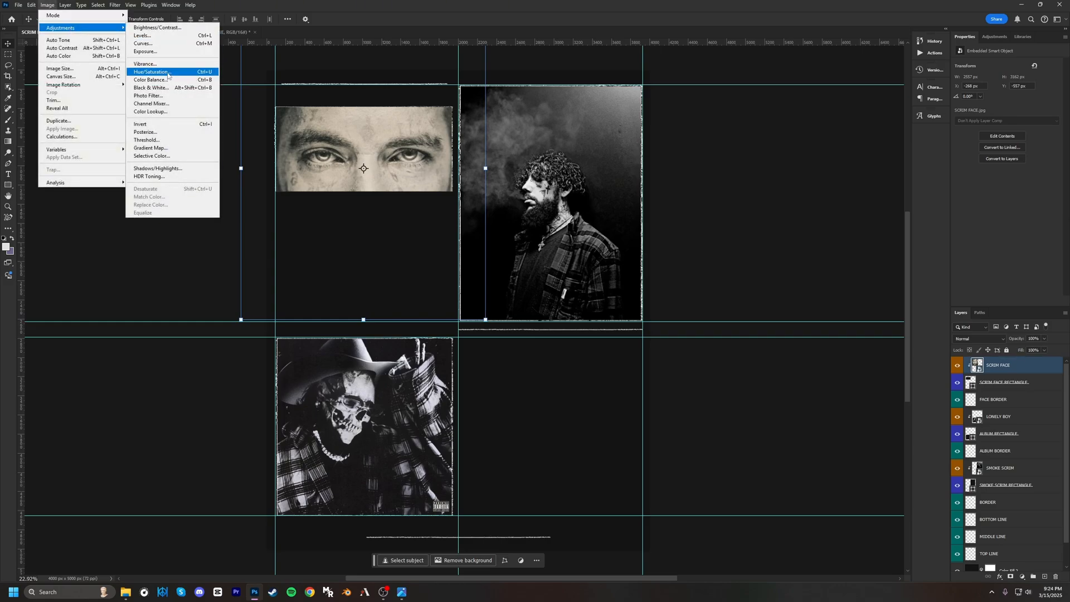
left_click(151, 71)
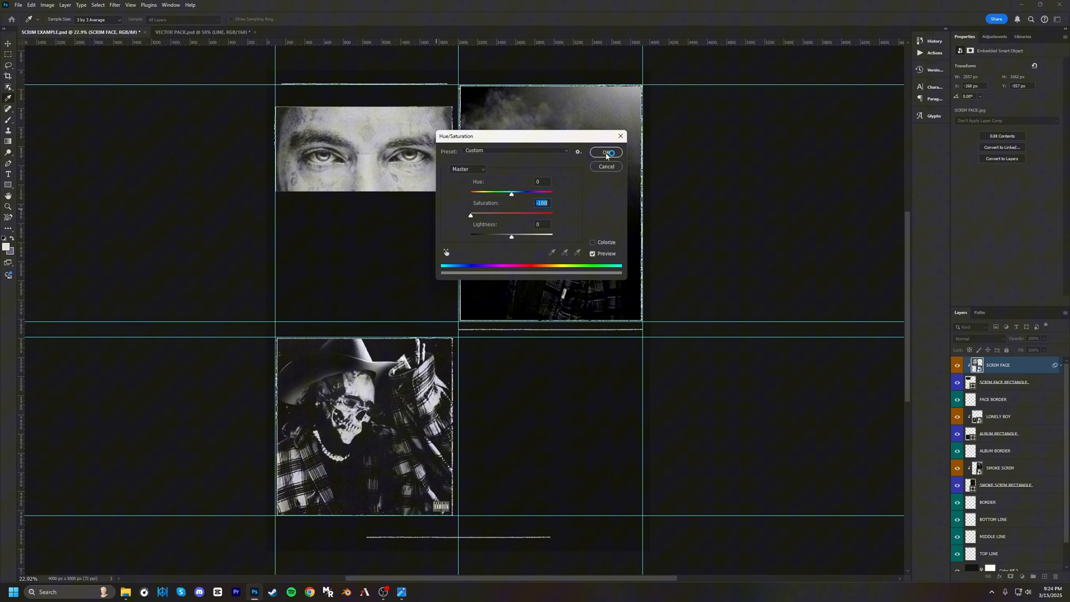
left_click(606, 152)
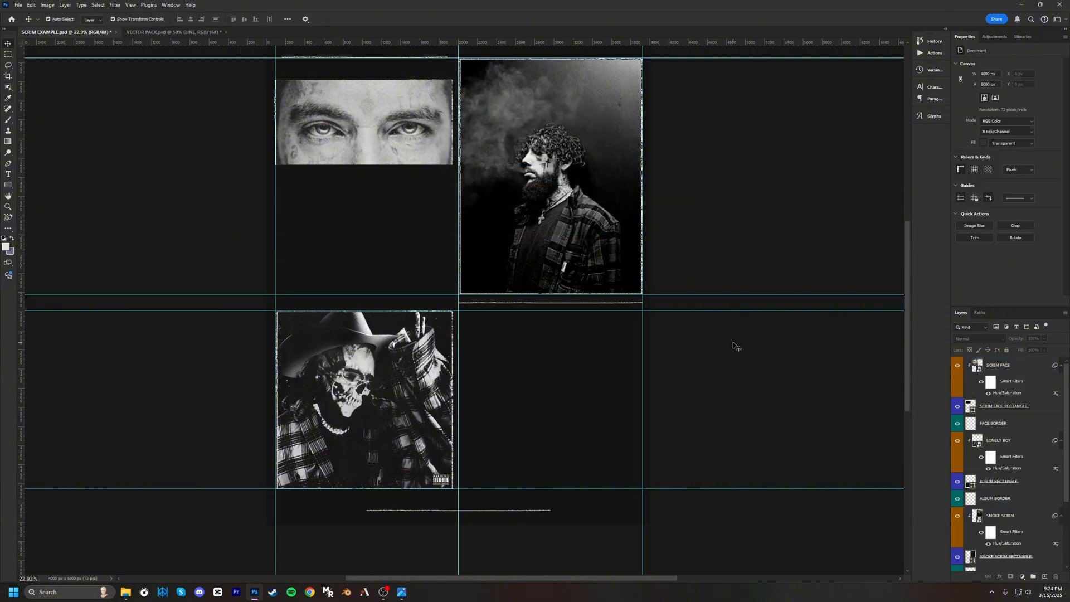
mouse_move(724, 335)
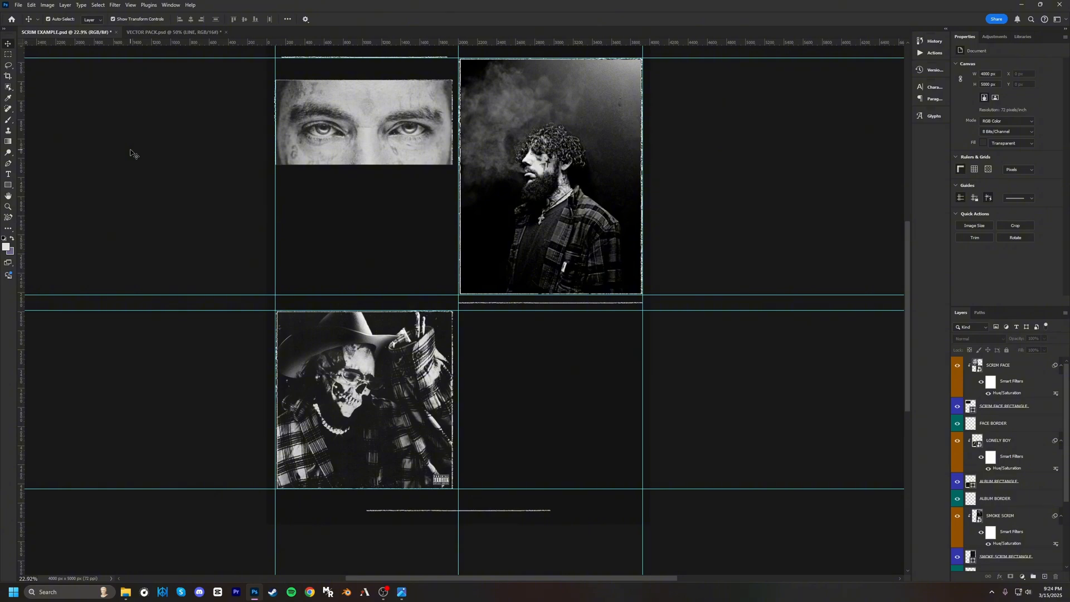
- Type 'SCRIM' under the face photo and scale it up across the frame
left_click(9, 174)
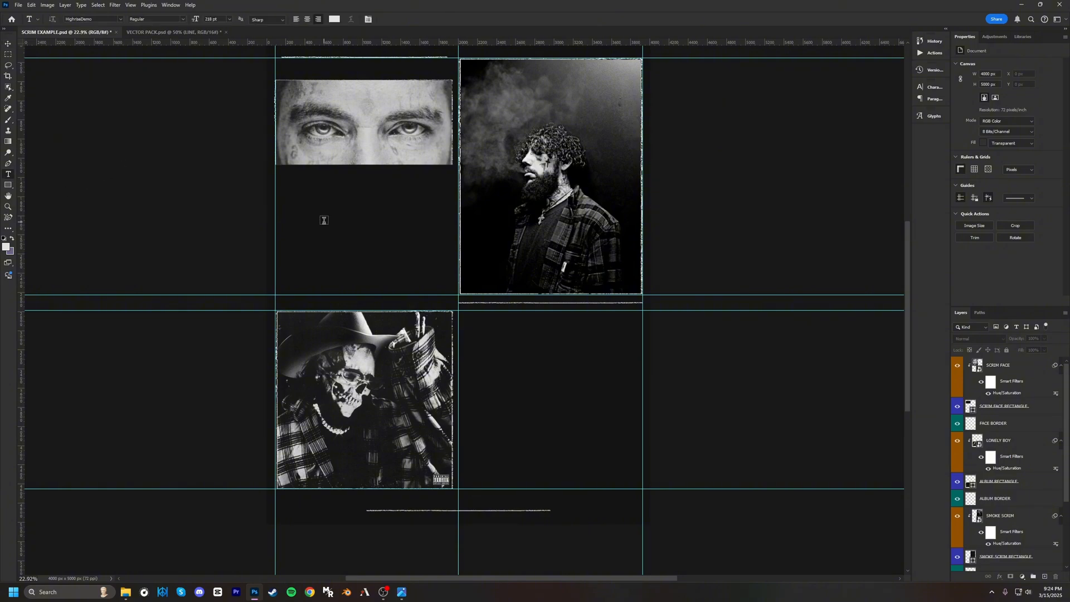
left_click(325, 220)
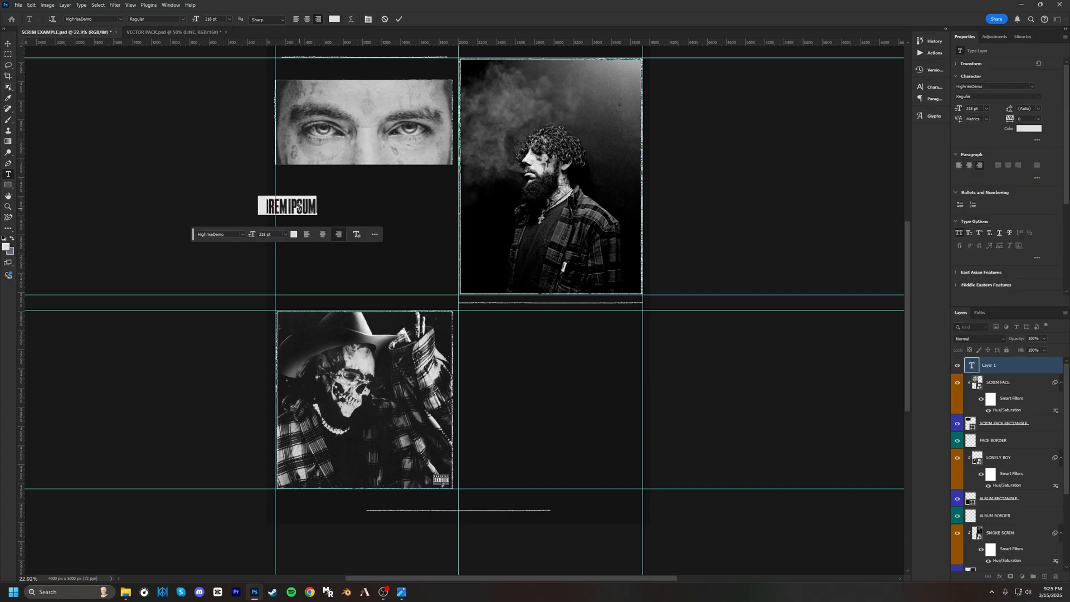
type("SCRIM")
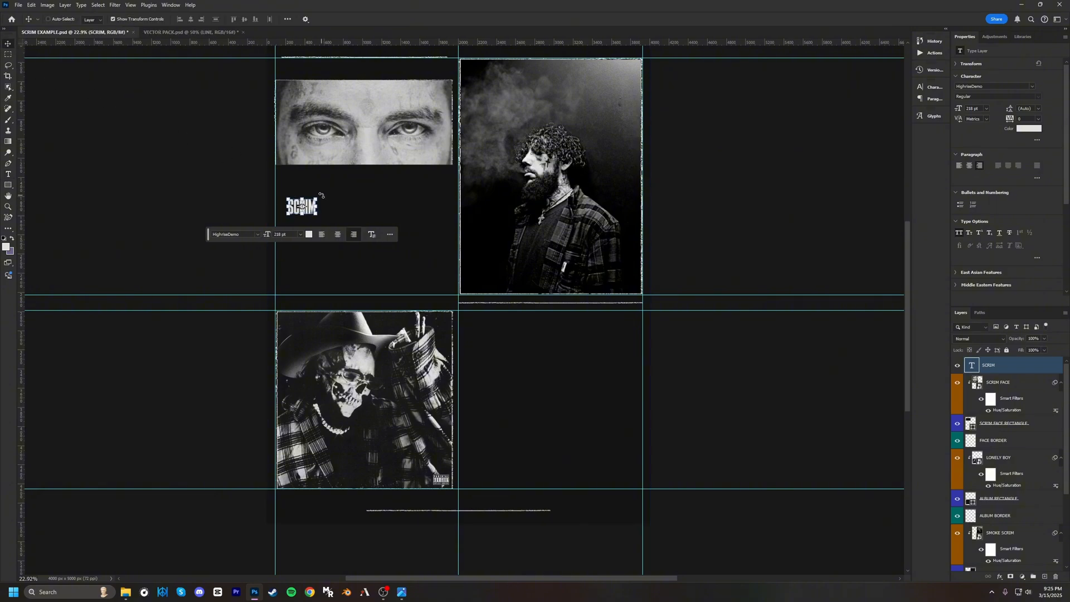
left_click_drag(300, 205, 363, 193)
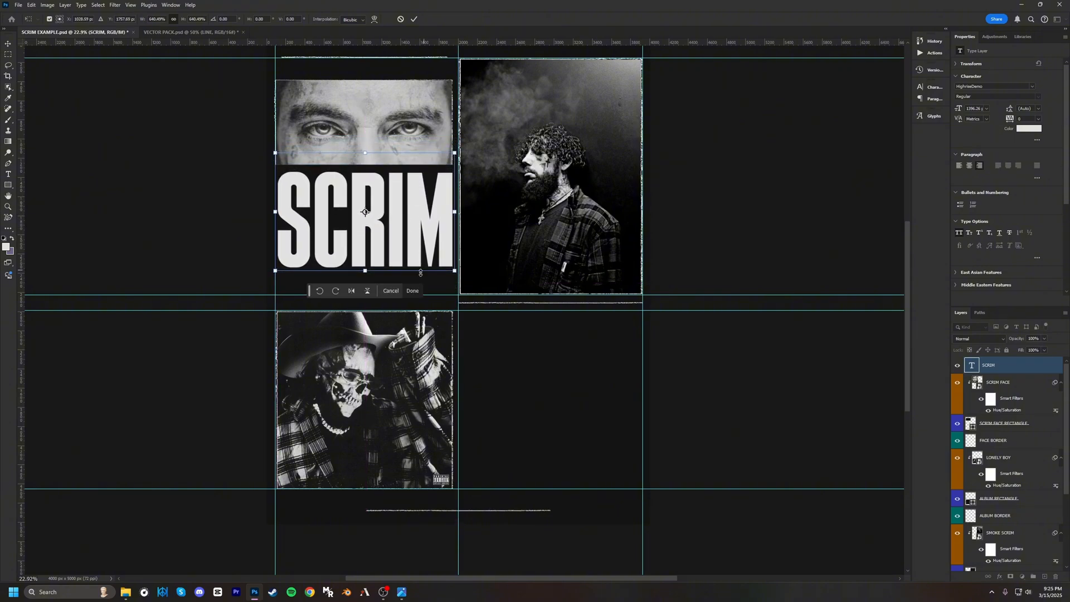
left_click(412, 291)
type("LONELY")
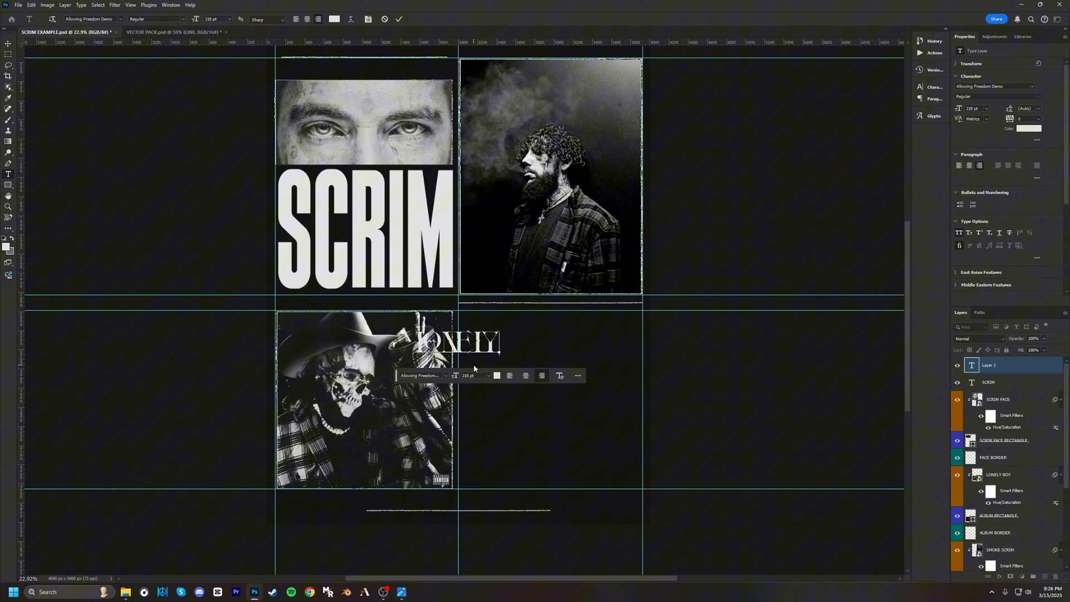
- Finish typing the 'LONELY BOY.' title in a decorative font
type("BOY.")
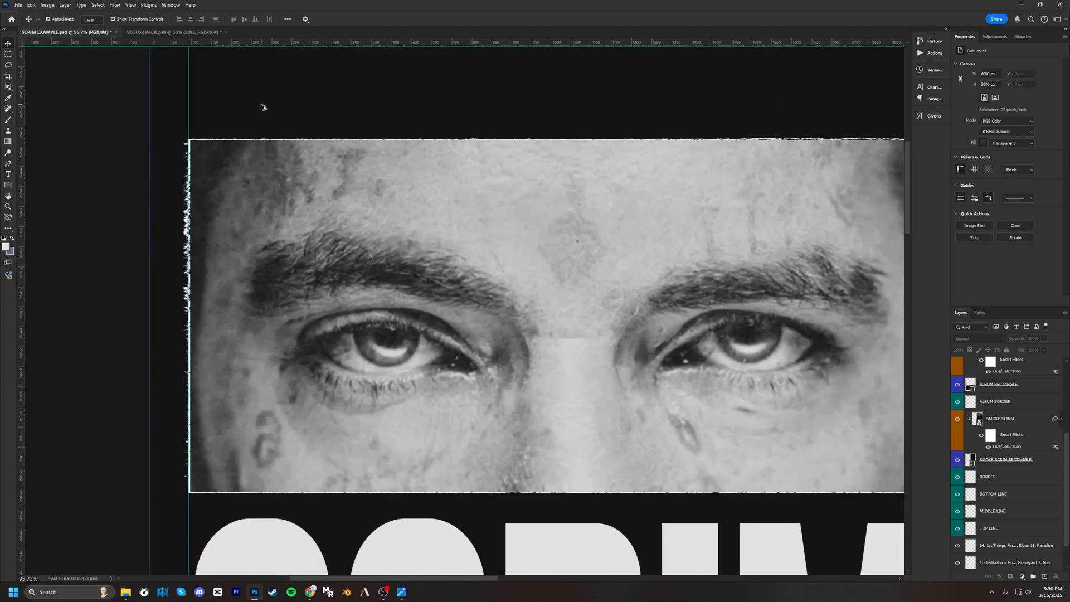
- Add a small 'SCRIM / LONELY BOY' label and a right-aligned copy at the right
scroll("up", 3)
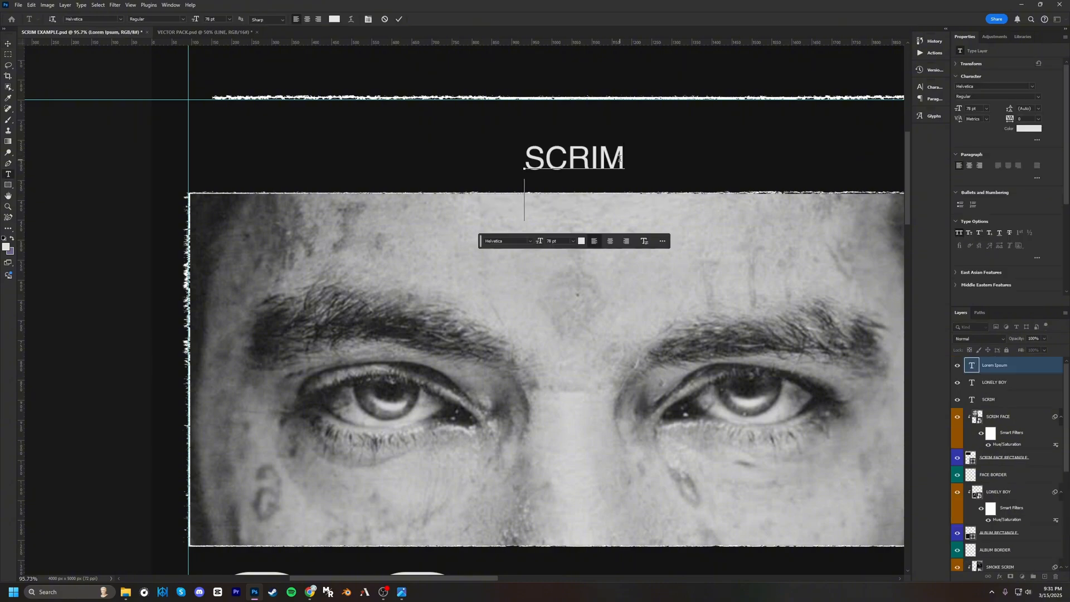
type("LONELY BOY")
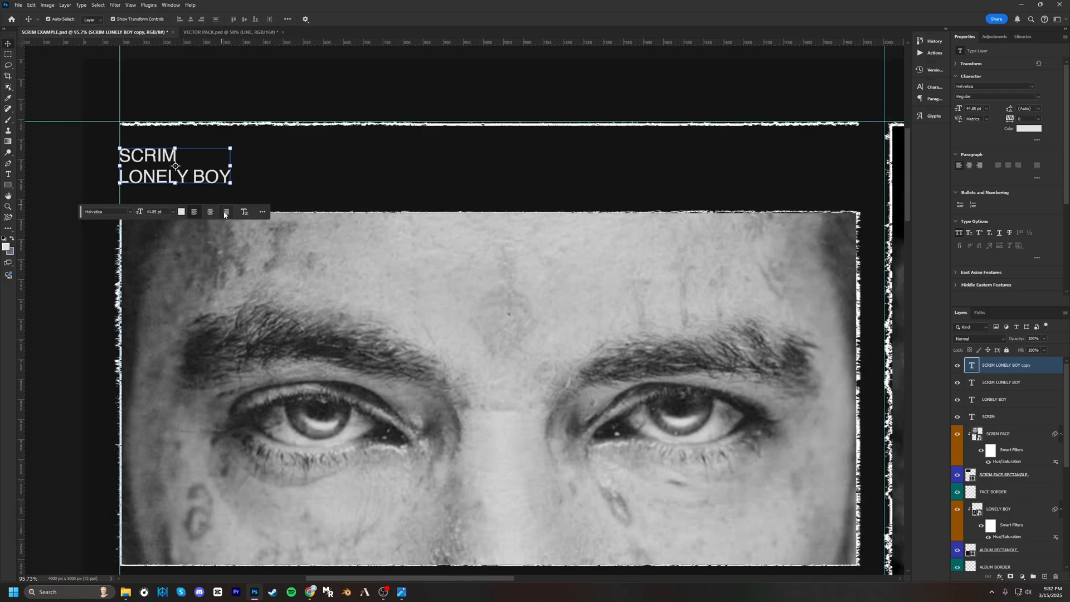
left_click(1001, 365)
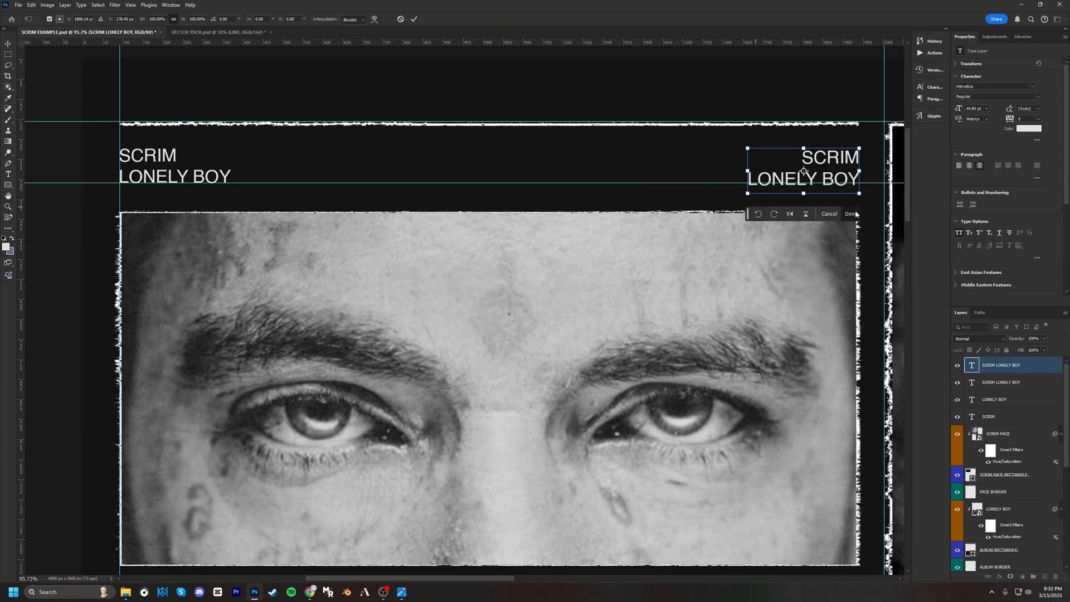
left_click(853, 213)
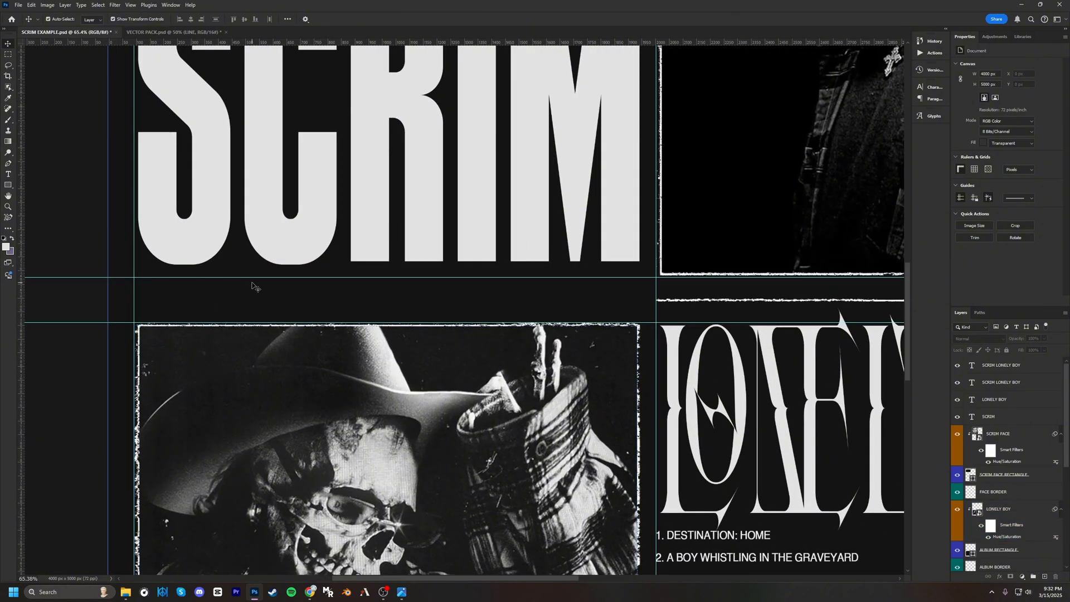
mouse_move(245, 306)
type("DESIGNED")
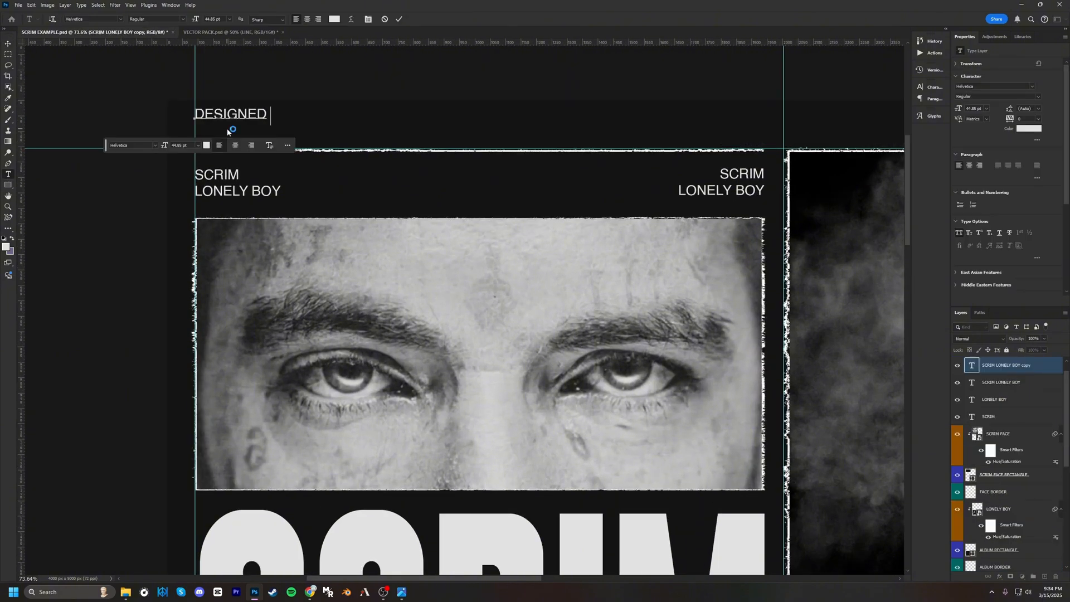
- Type the credit 'DESIGNED BY SUNDANCE PALMER' and duplicate it above the right panel
type("BY SUNDA")
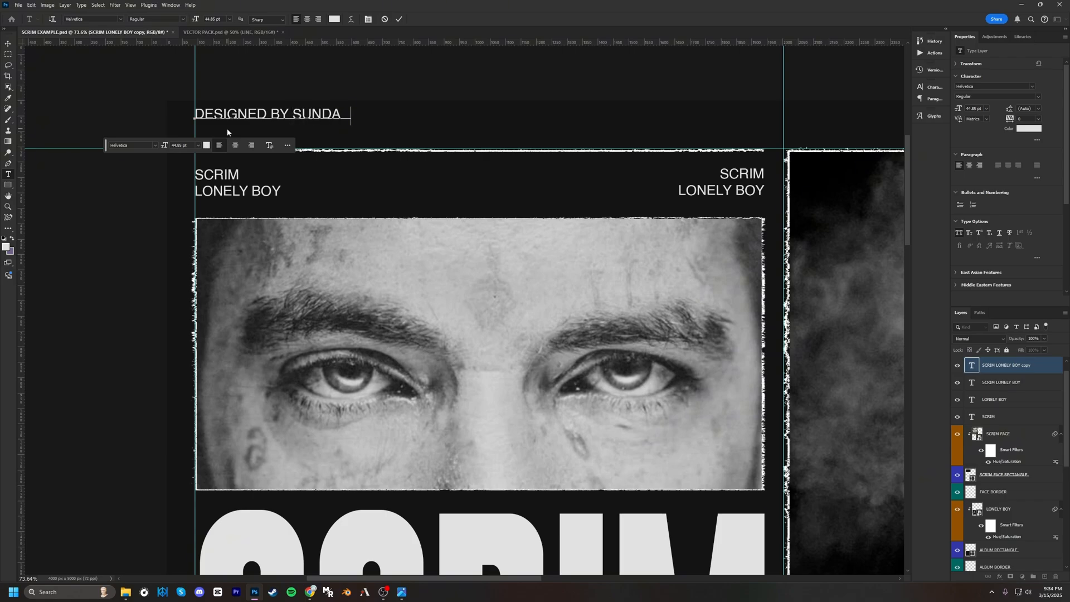
type("NCE PALMER")
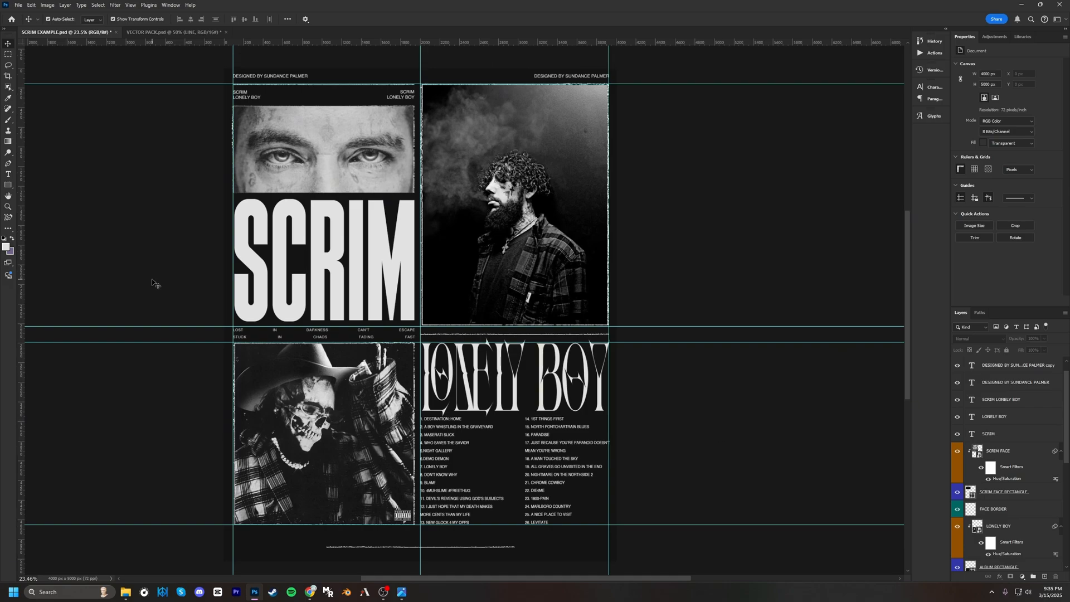
- Copy the G59 and ® logos from VECTOR PACK below the tracklist, then bring in Dolby and CE
left_click(164, 33)
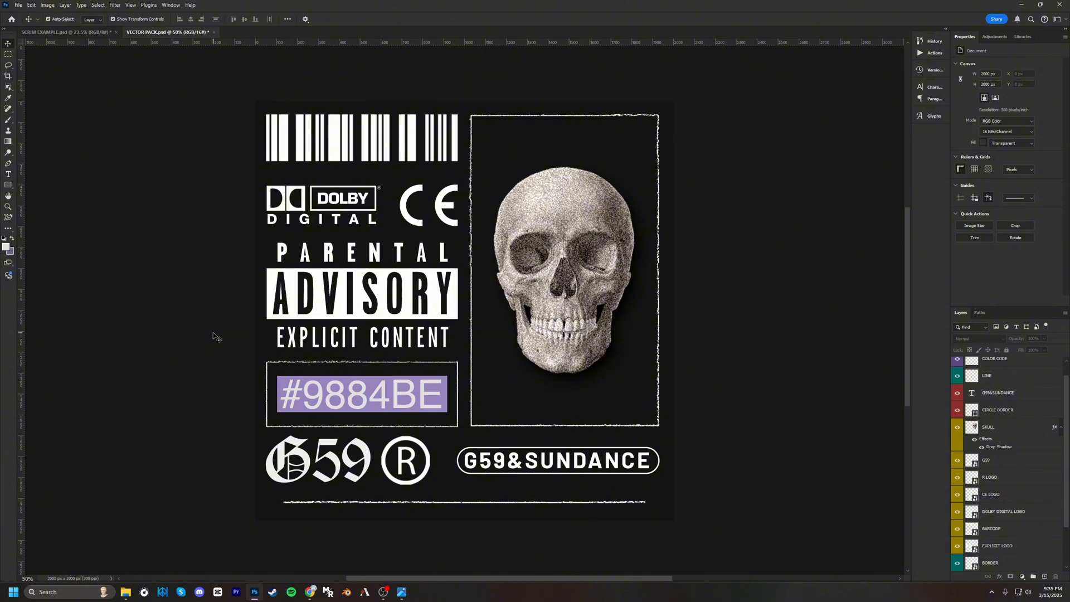
left_click(317, 461)
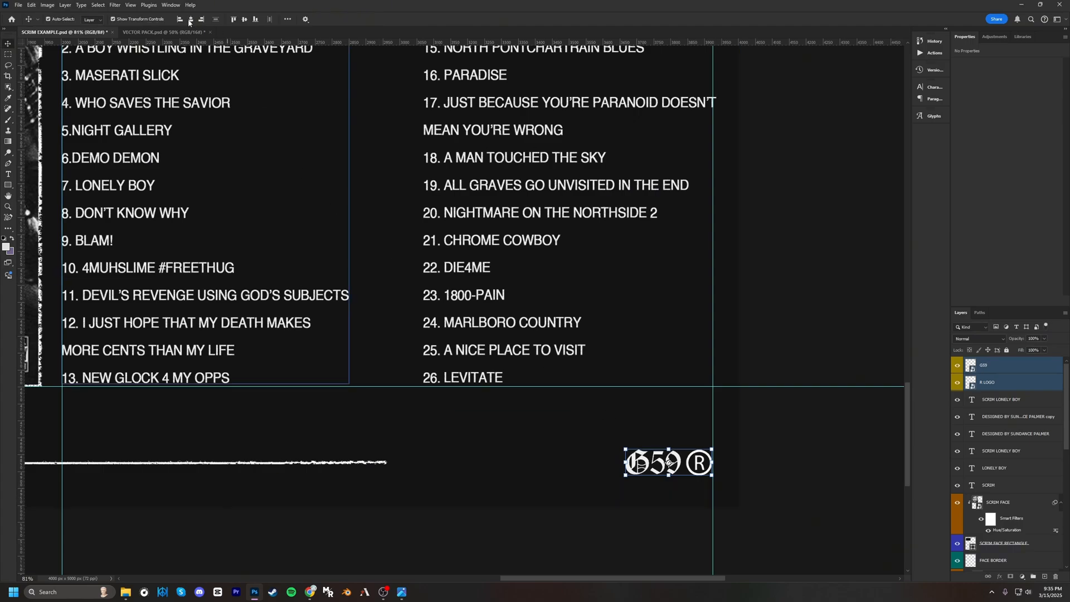
left_click(162, 32)
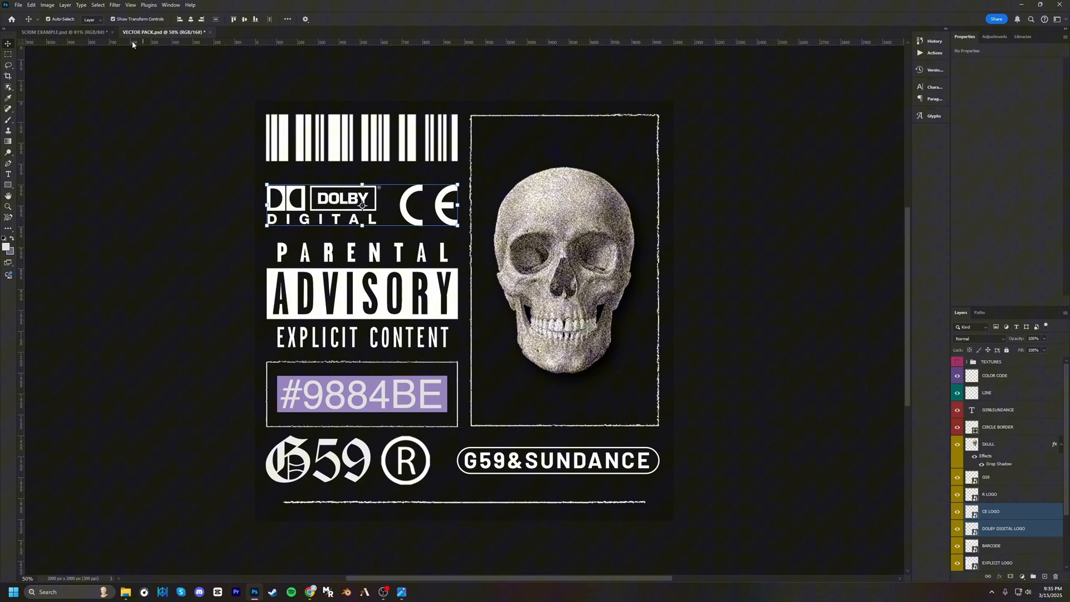
left_click(64, 31)
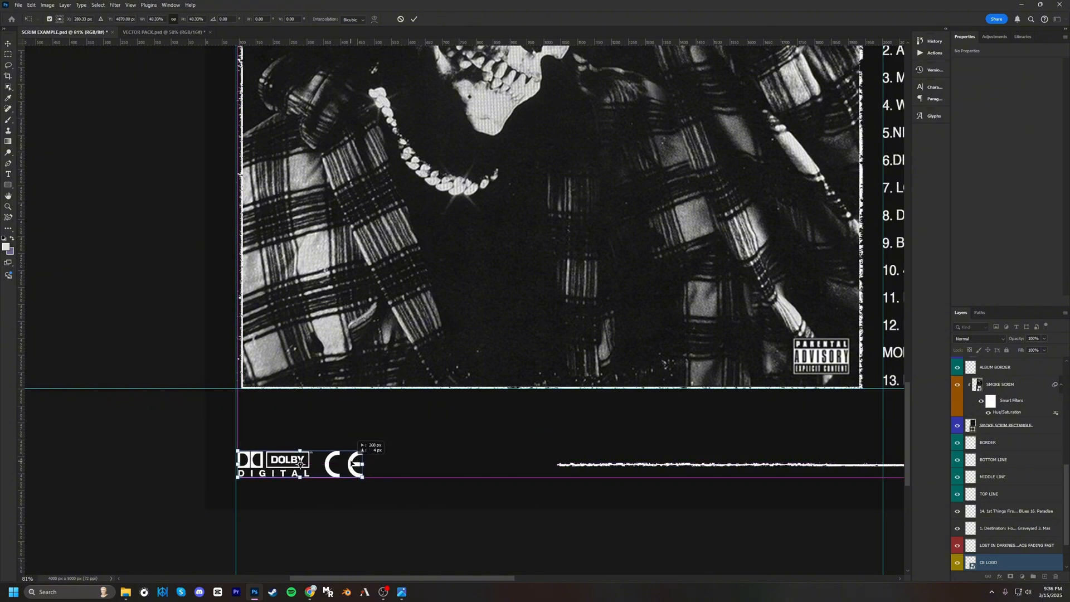
- Finish the Dolby/CE placement and center the G59&SUNDANCE badge between the top labels
left_click(162, 32)
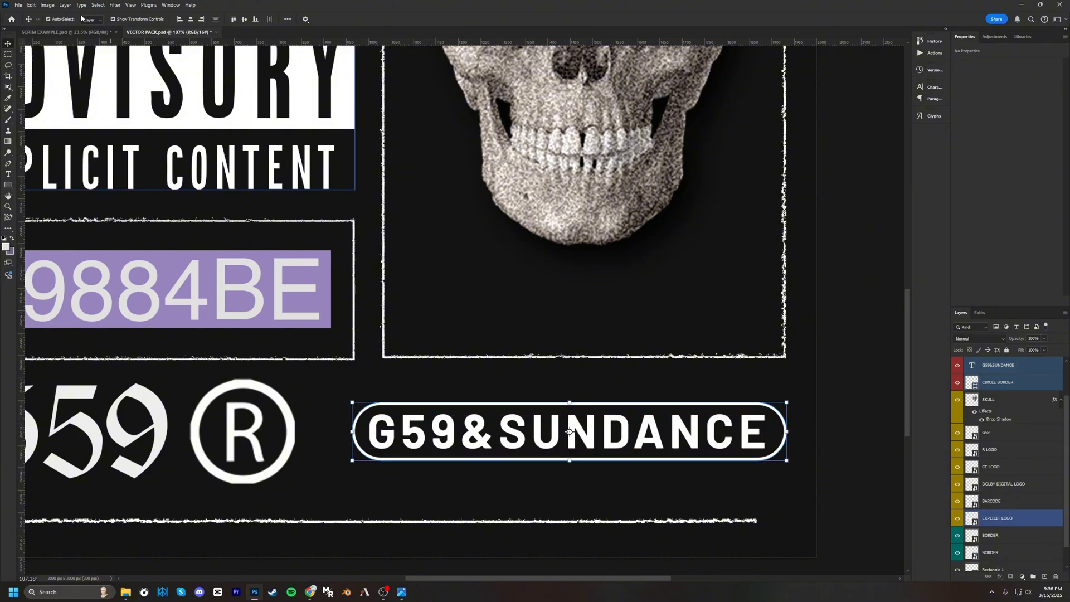
left_click(65, 31)
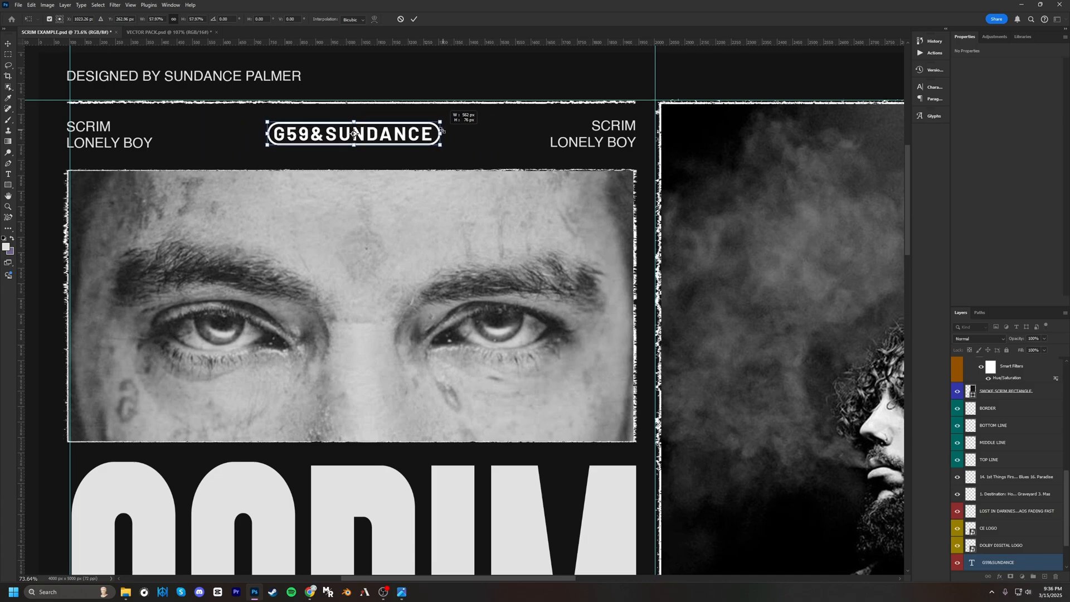
left_click(172, 32)
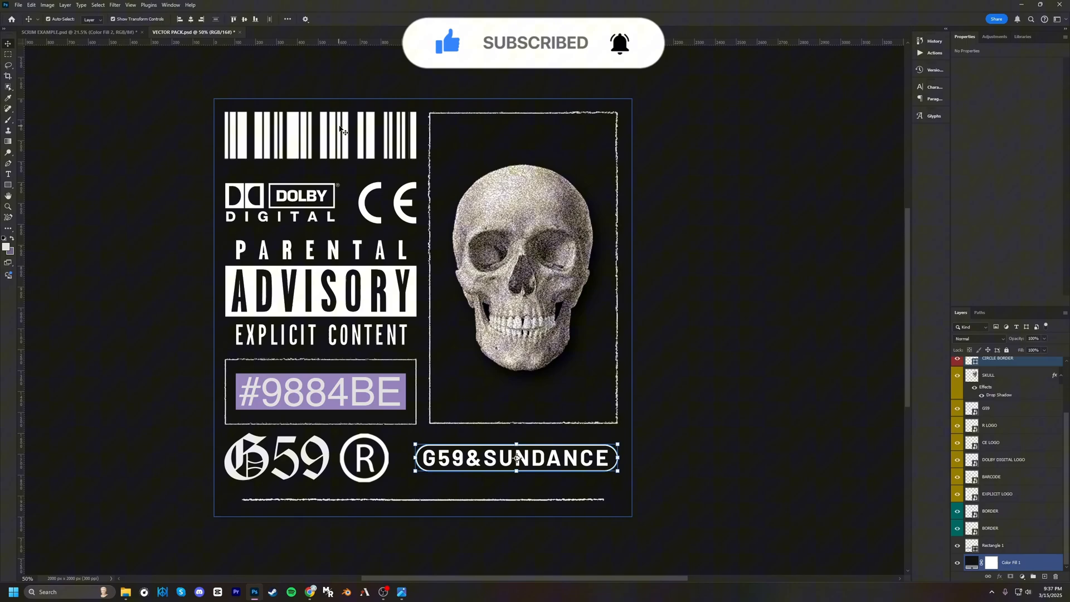
- Copy the BARCODE layer from VECTOR PACK into the SCRIM poster
left_click(991, 477)
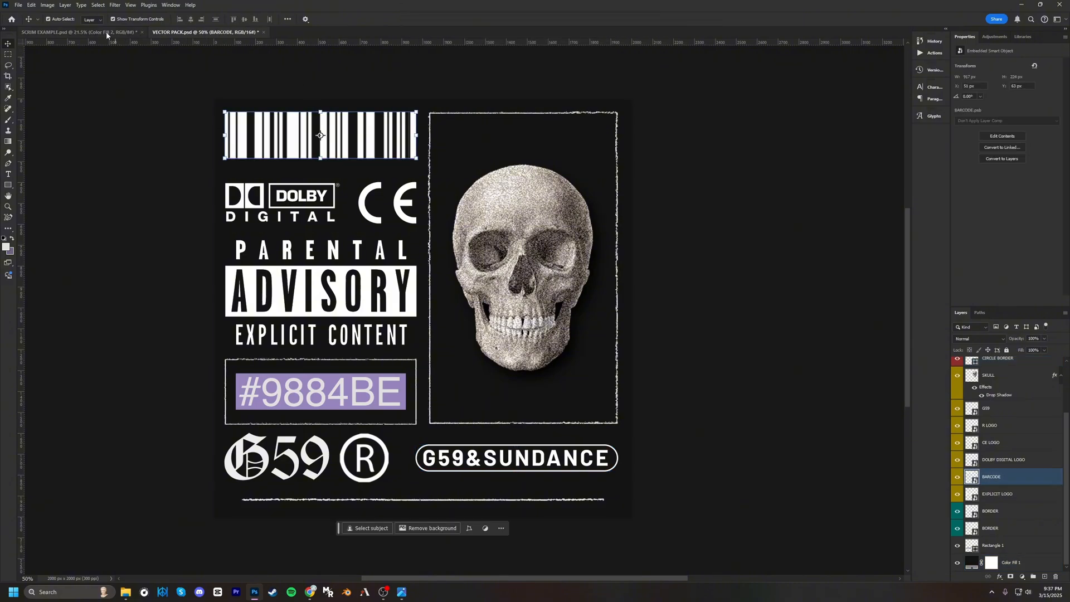
left_click(82, 32)
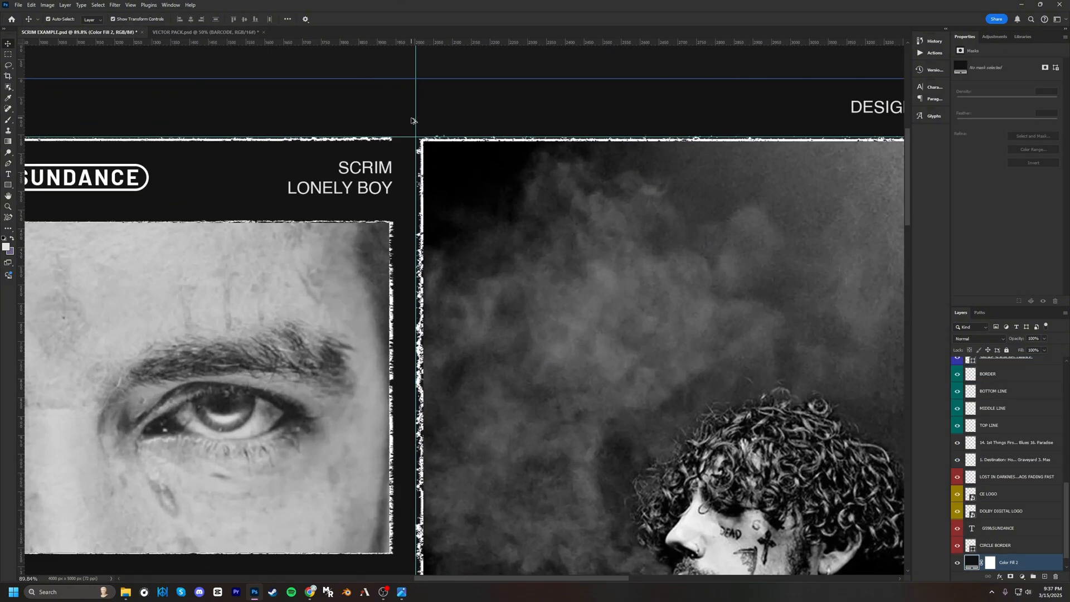
left_click(989, 562)
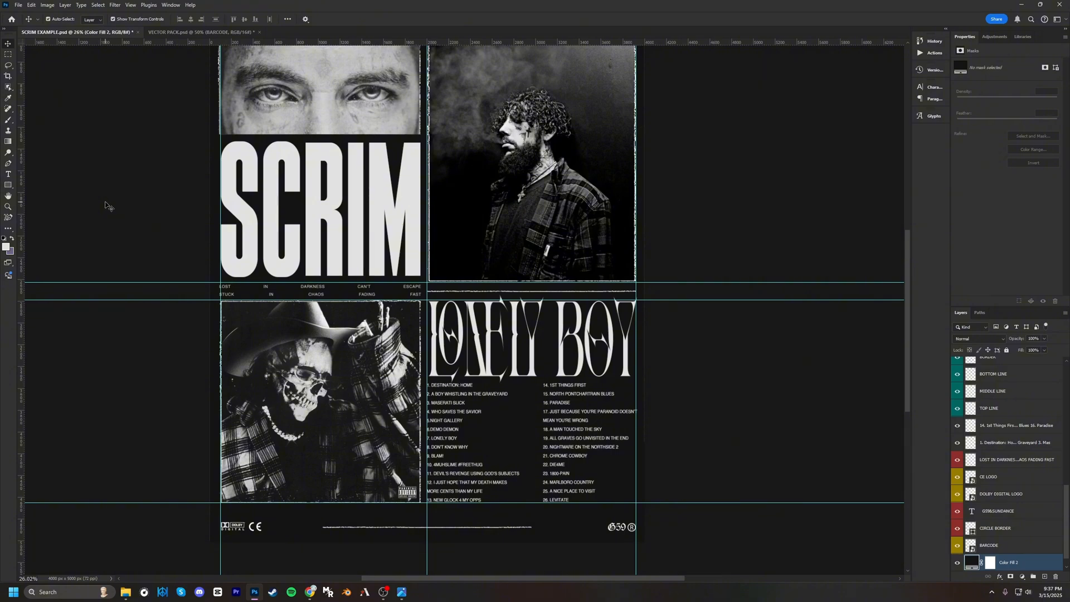
- Add a #9884BE Color Overlay to the LONELY BOY title, G59&SUNDANCE badge and barcode
left_click(179, 32)
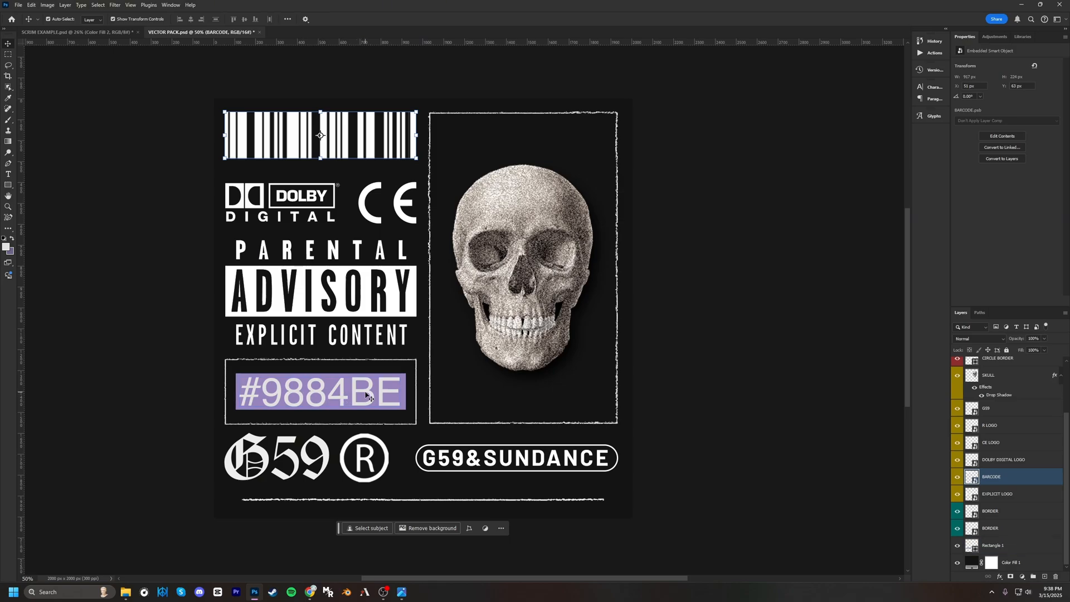
mouse_move(280, 397)
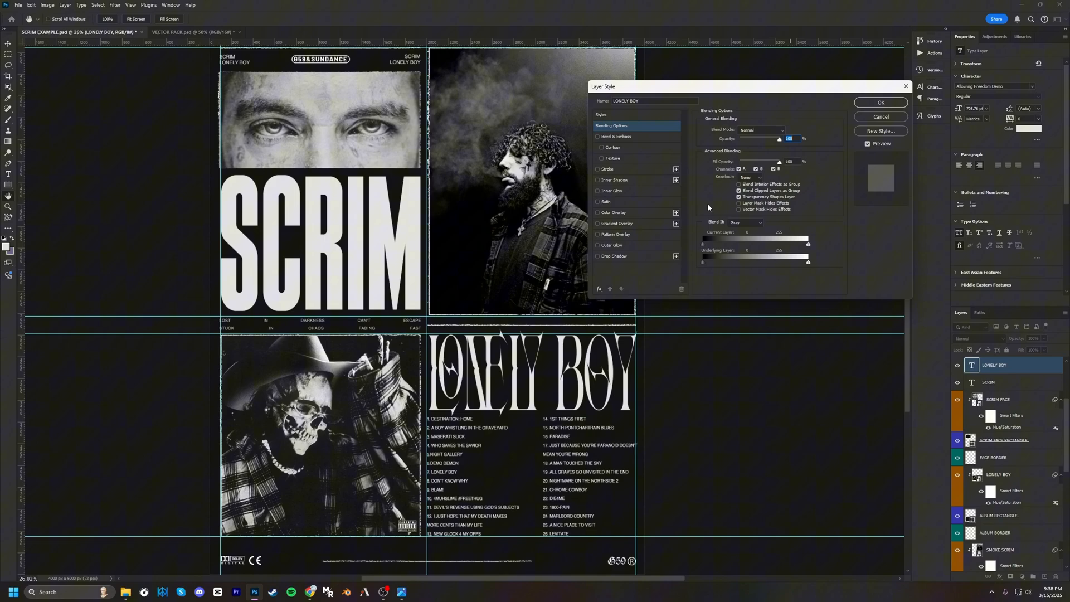
left_click(598, 212)
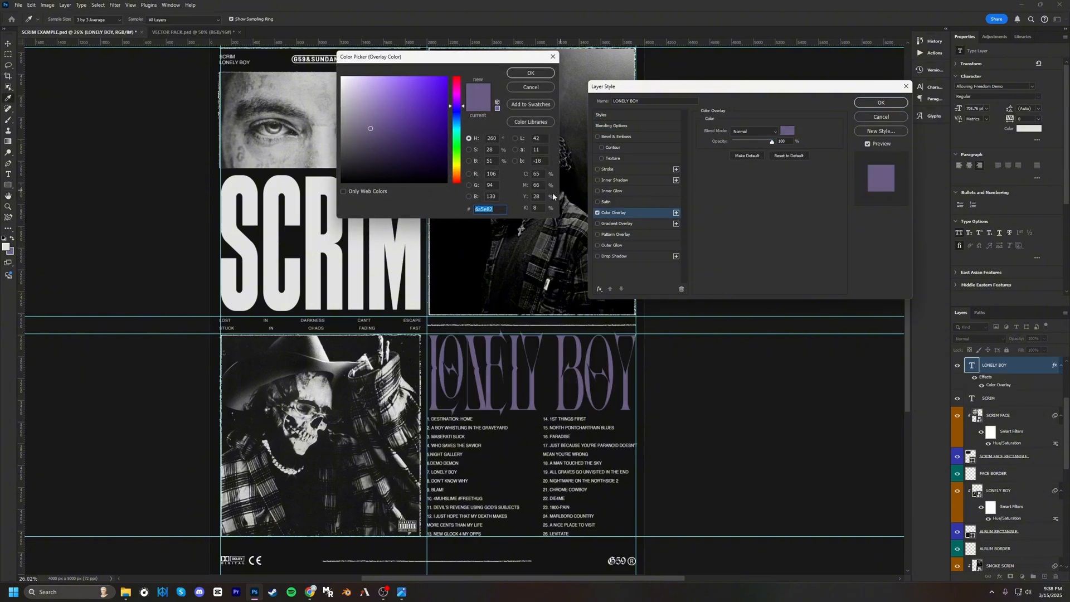
left_click(530, 73)
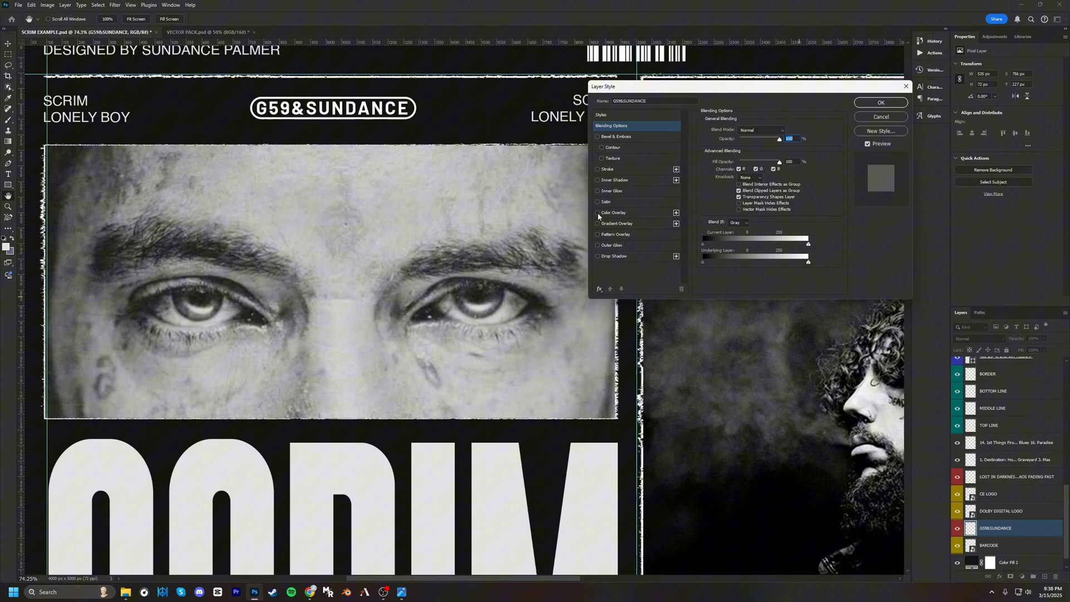
left_click(598, 212)
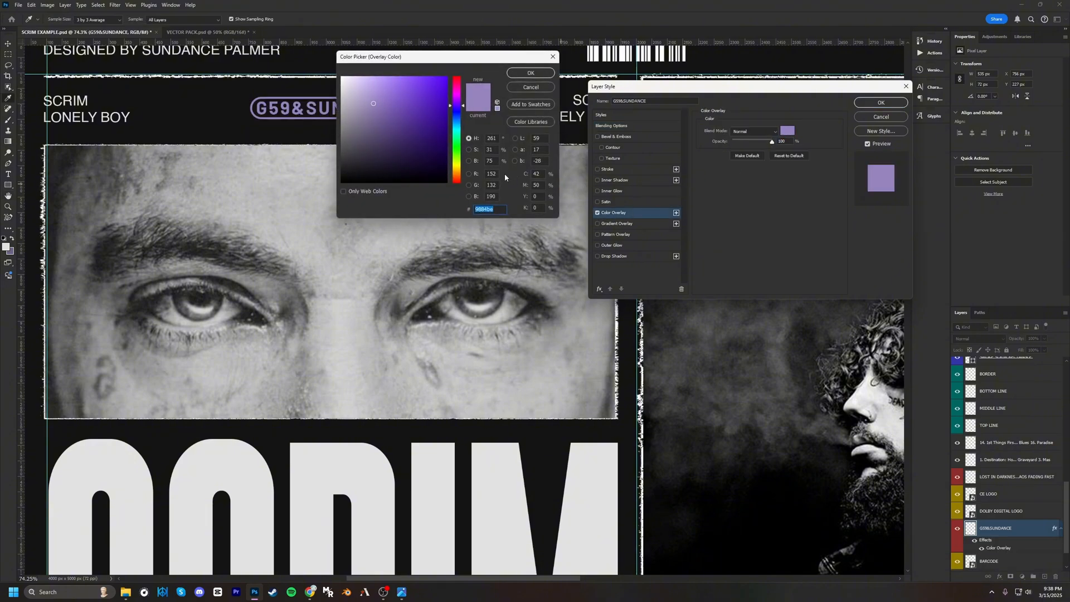
left_click(530, 73)
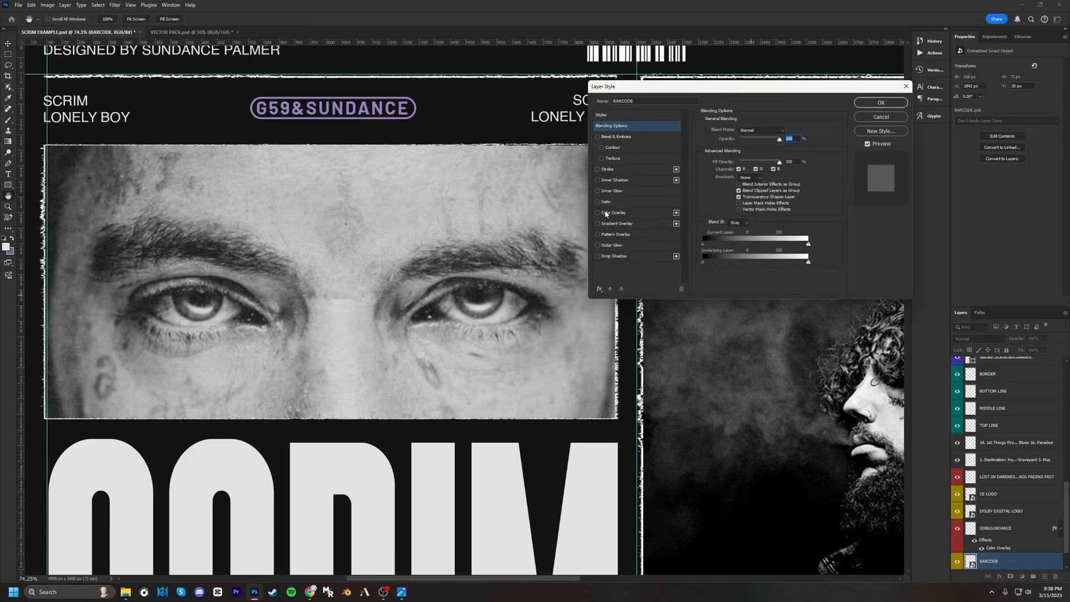
left_click(879, 102)
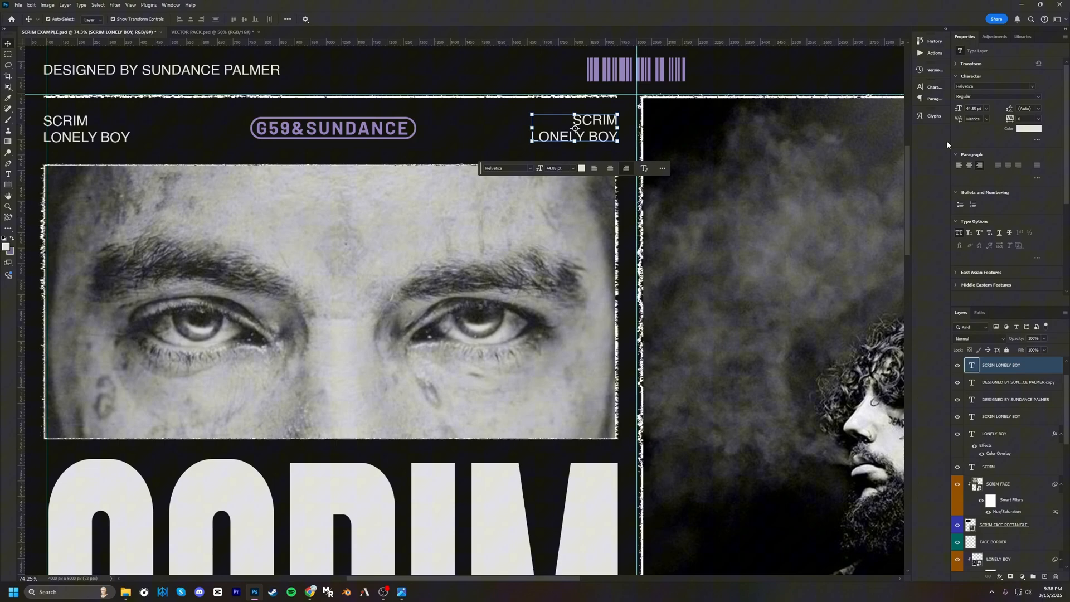
- Recolour the right and left SCRIM / LONELY BOY corner labels lavender purple
left_click(1017, 128)
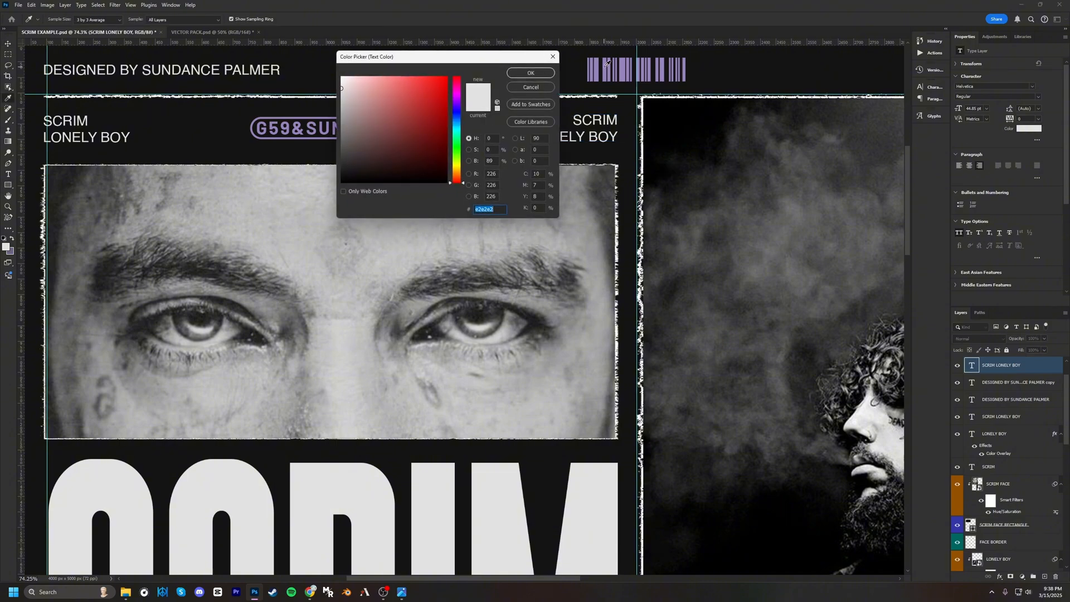
left_click(531, 73)
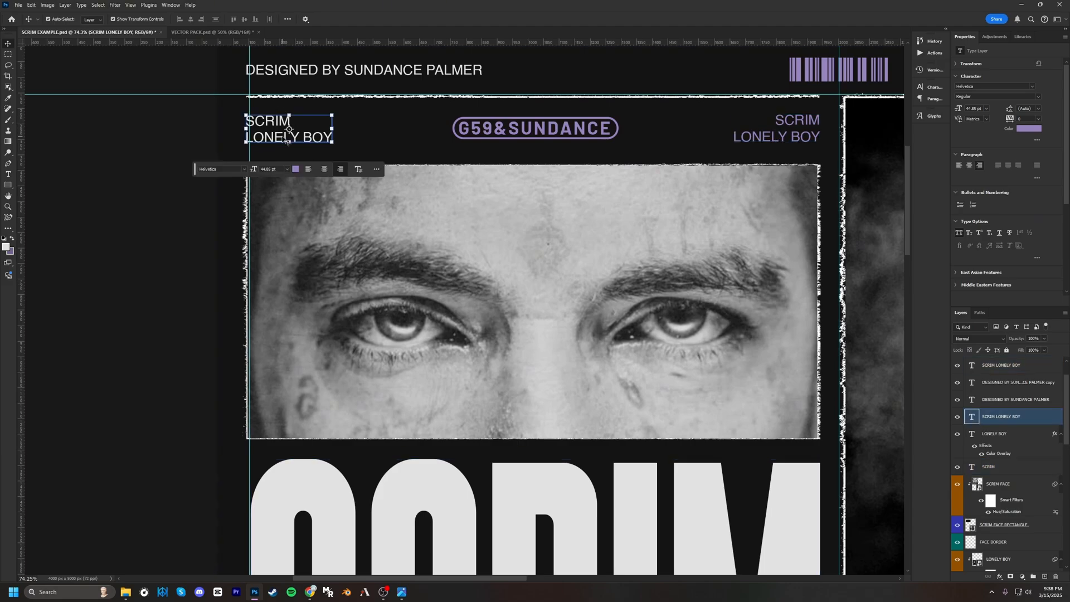
left_click(1035, 128)
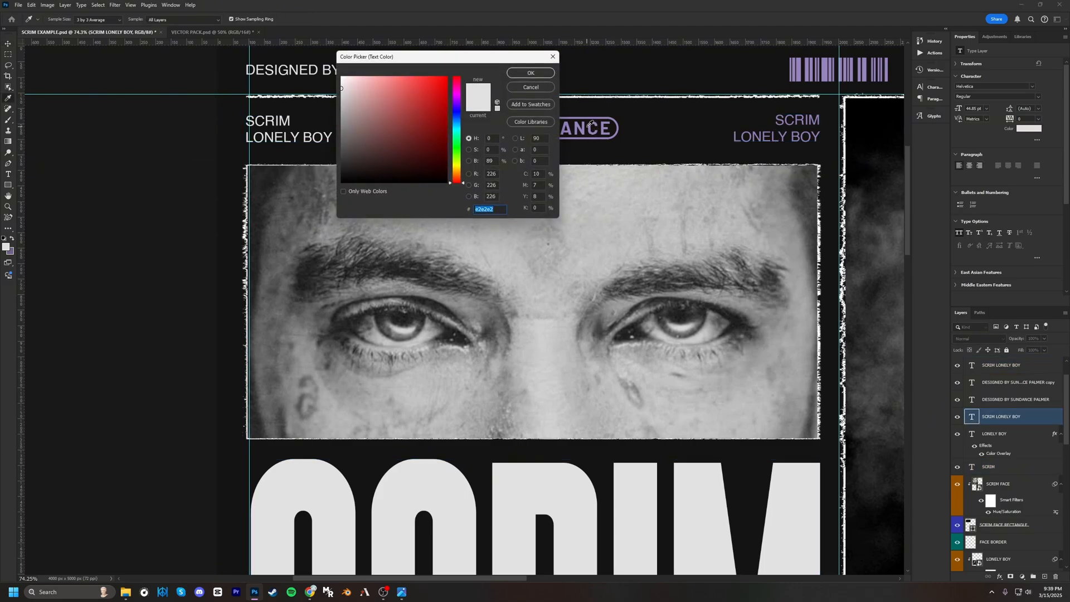
left_click(530, 73)
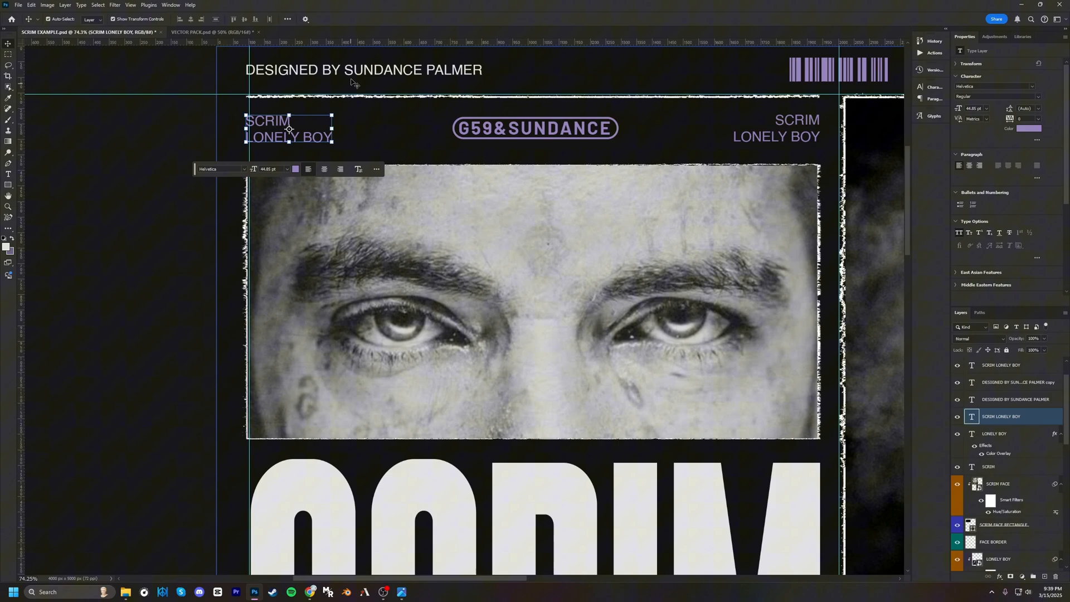
- Make the left and right DESIGNED BY SUNDANCE PALMER credit lines purple
left_click(1019, 120)
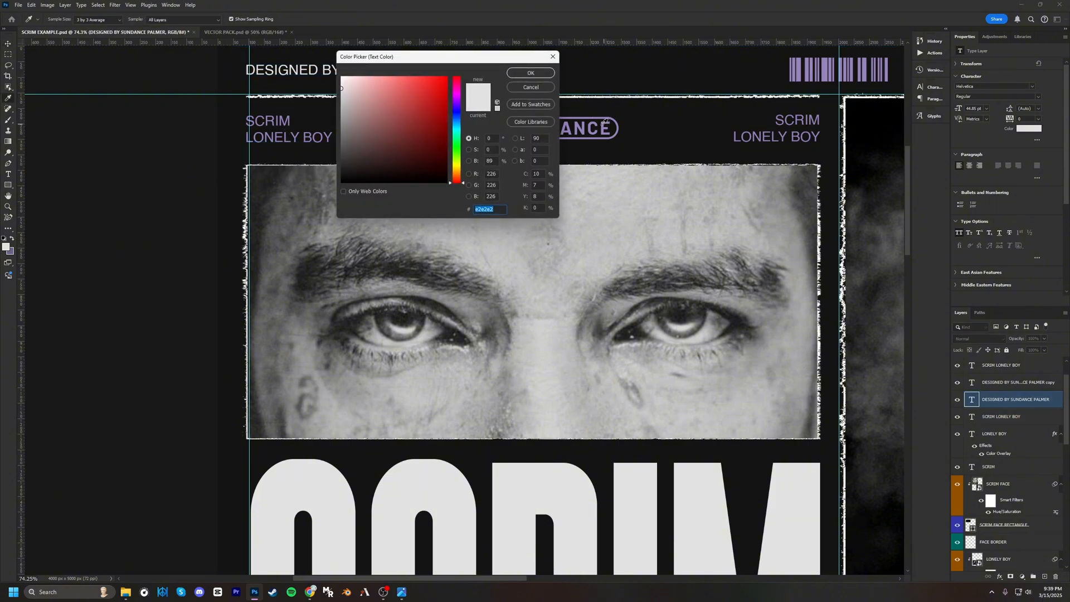
left_click(530, 73)
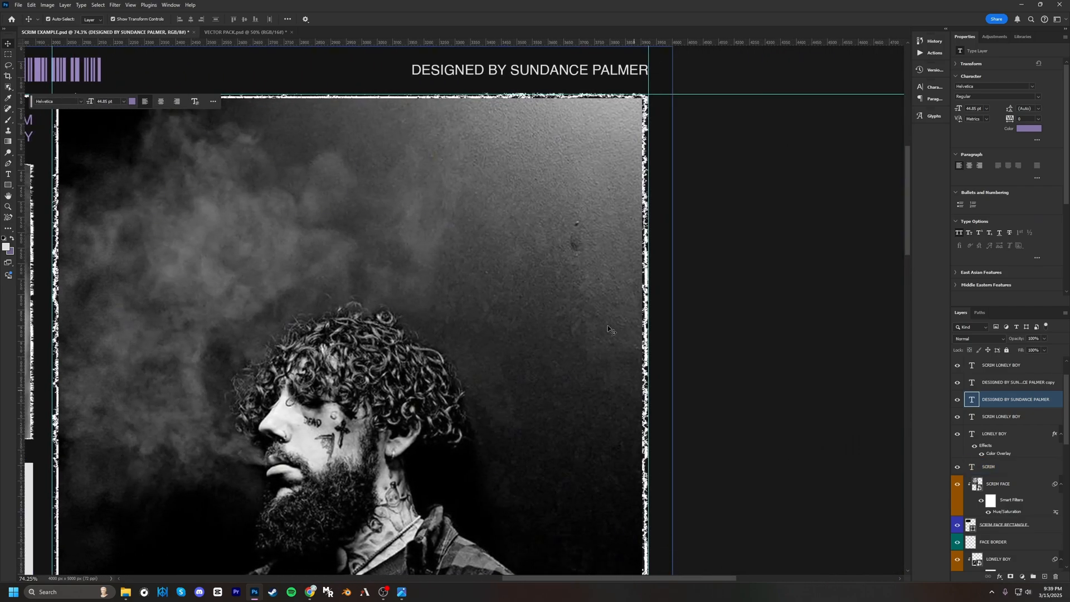
left_click(1028, 129)
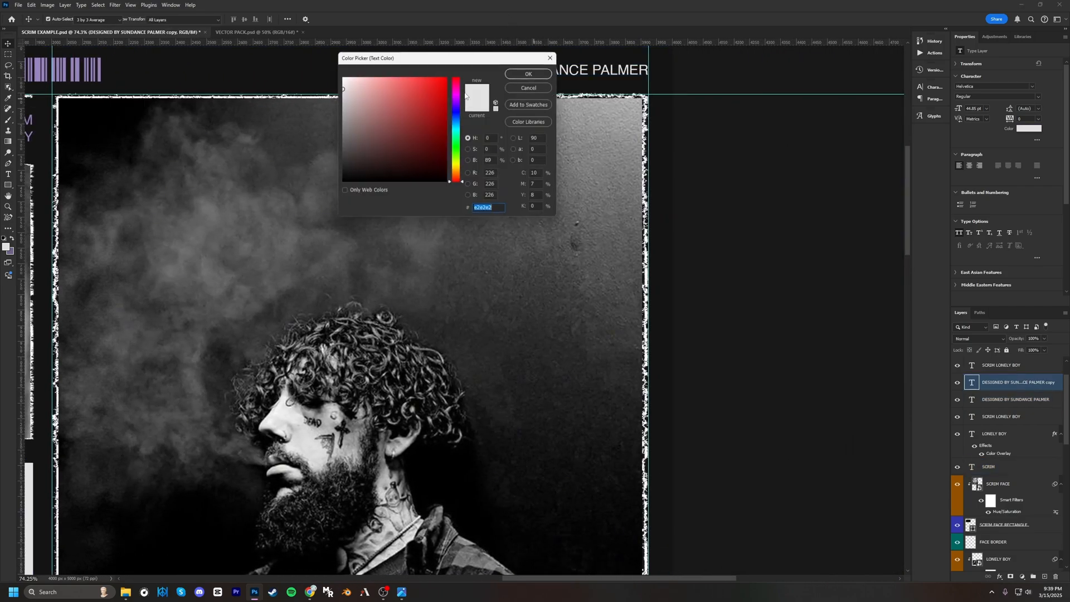
left_click(373, 103)
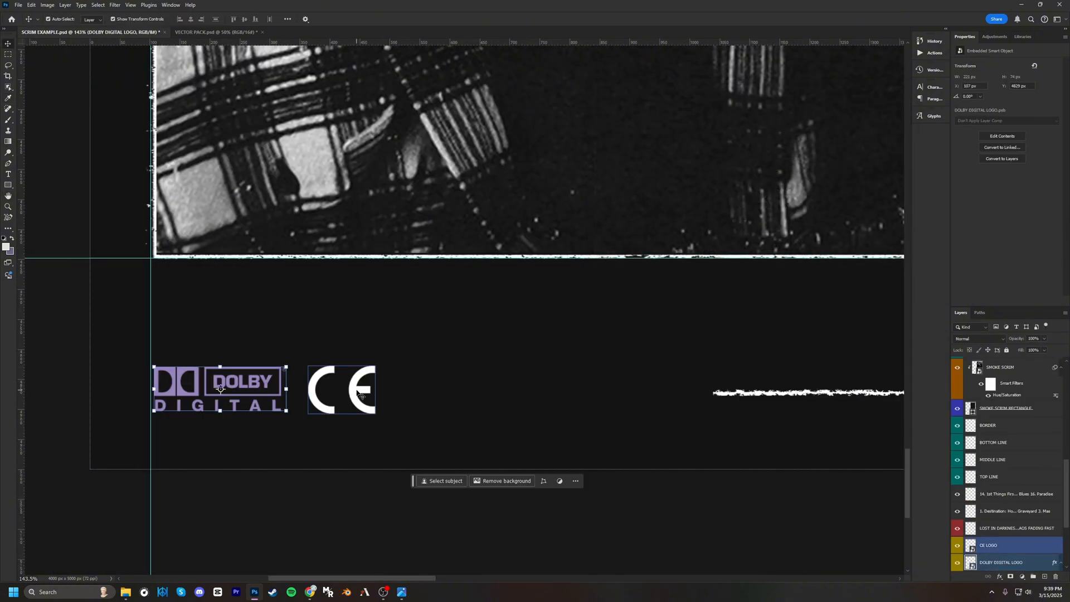
- Add purple Color Overlays to the CE logo, the G59 logo and the ® symbol
double_click(989, 544)
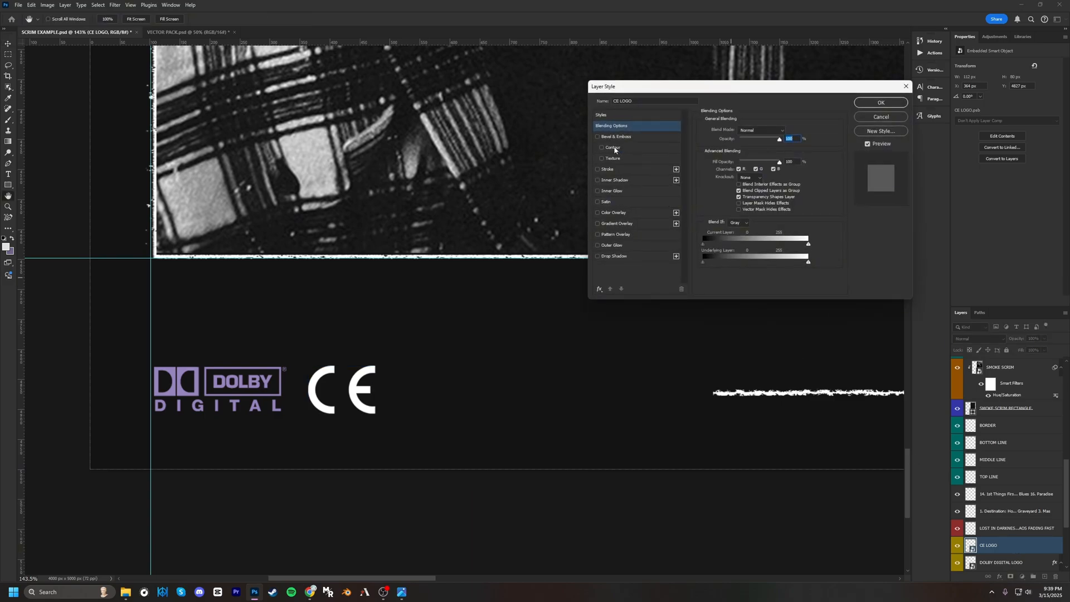
mouse_move(598, 210)
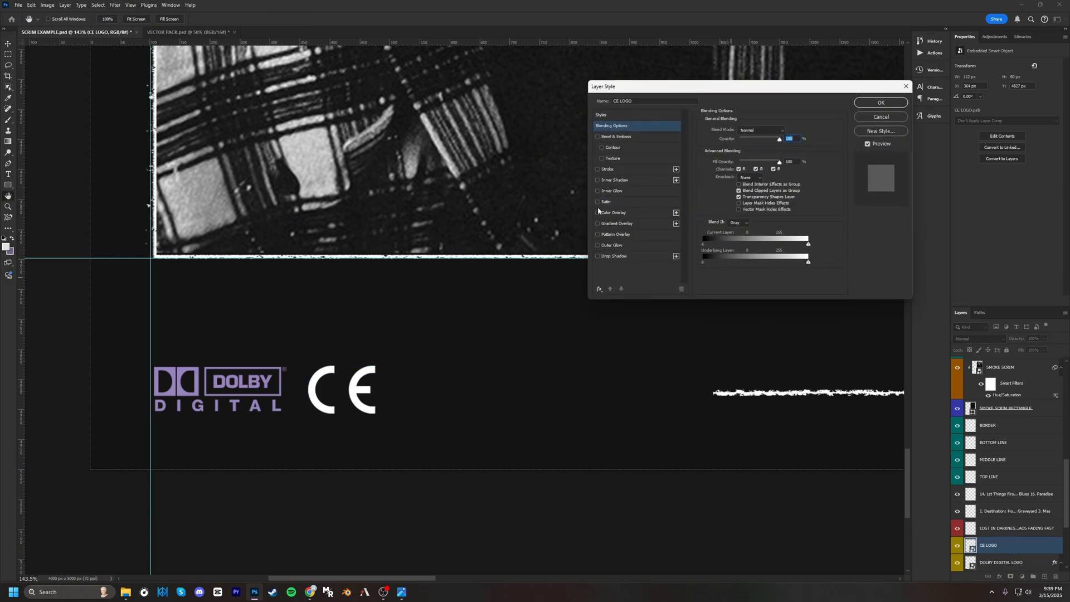
left_click(881, 102)
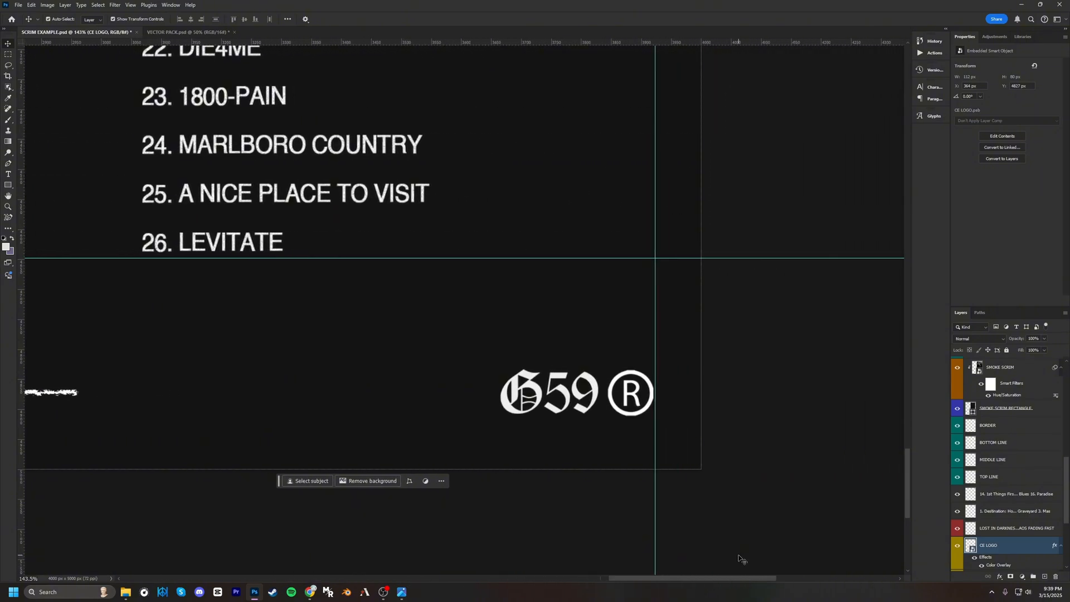
left_click(550, 391)
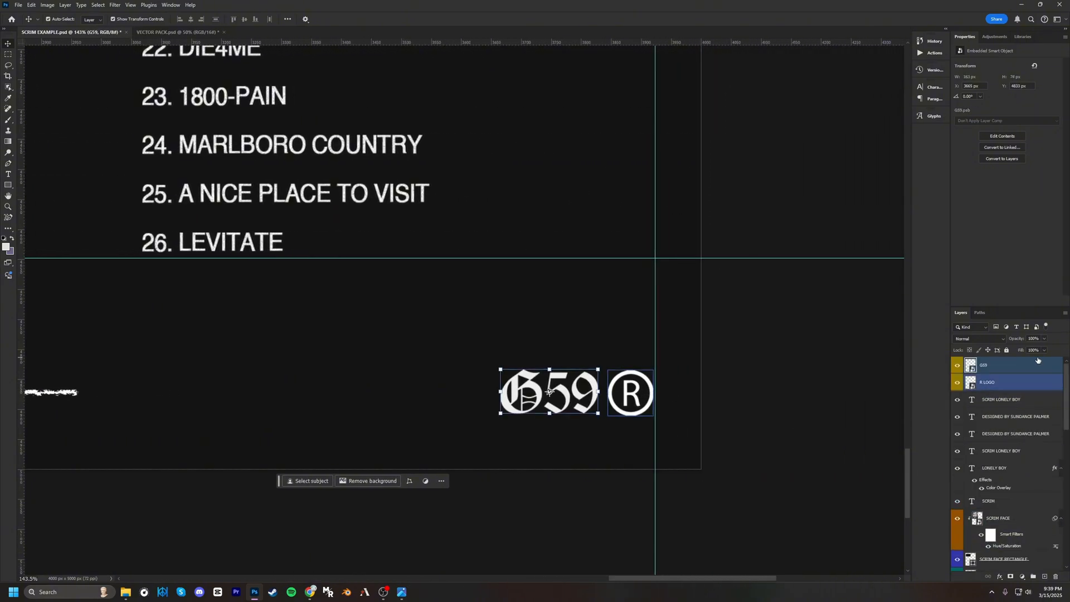
double_click(1004, 365)
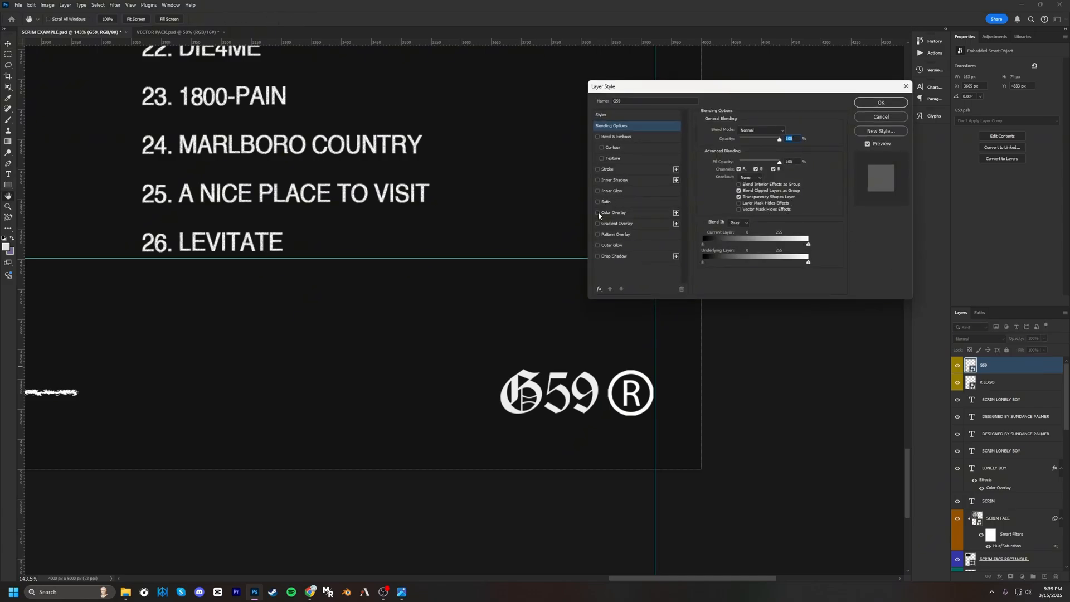
left_click(881, 102)
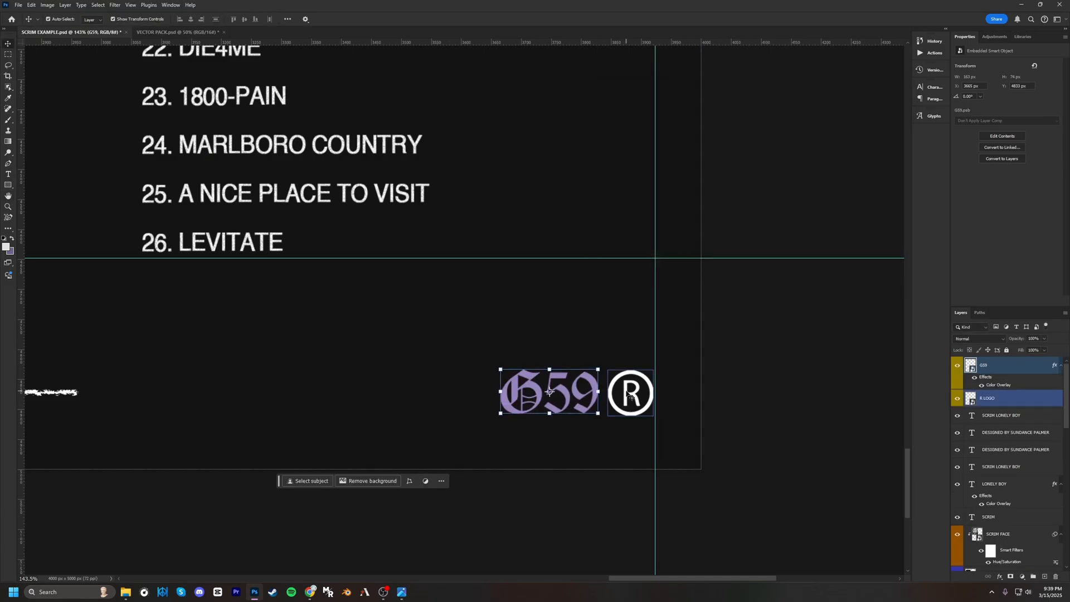
double_click(1003, 398)
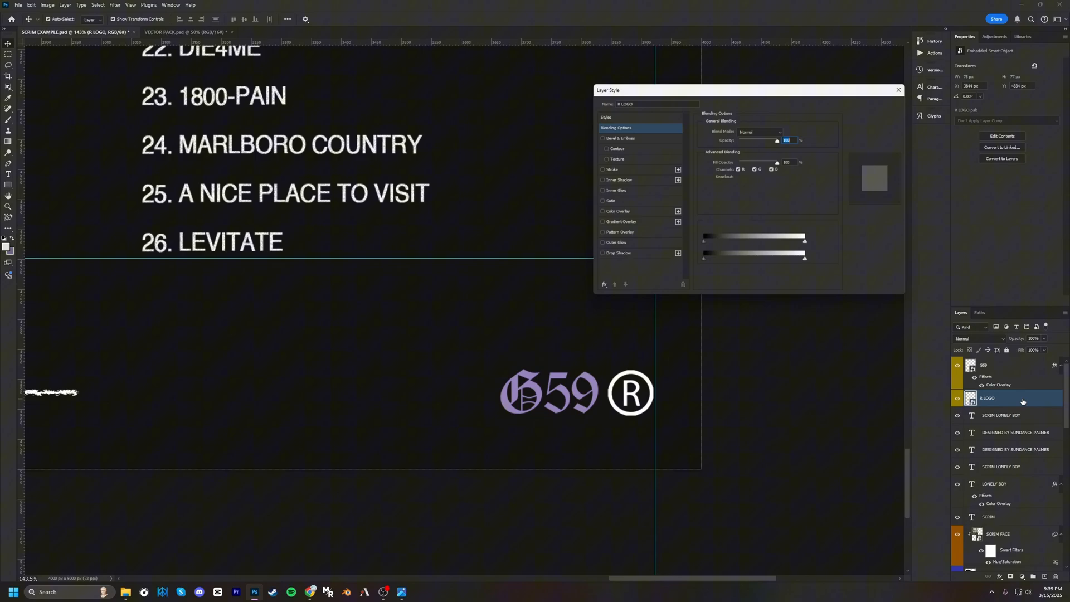
left_click(602, 212)
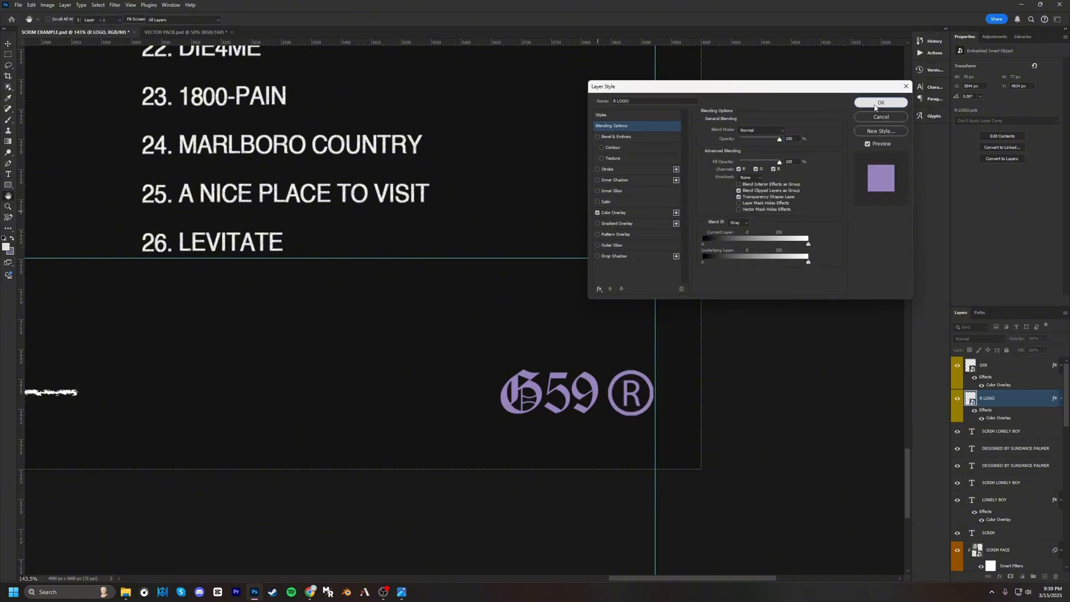
left_click(880, 103)
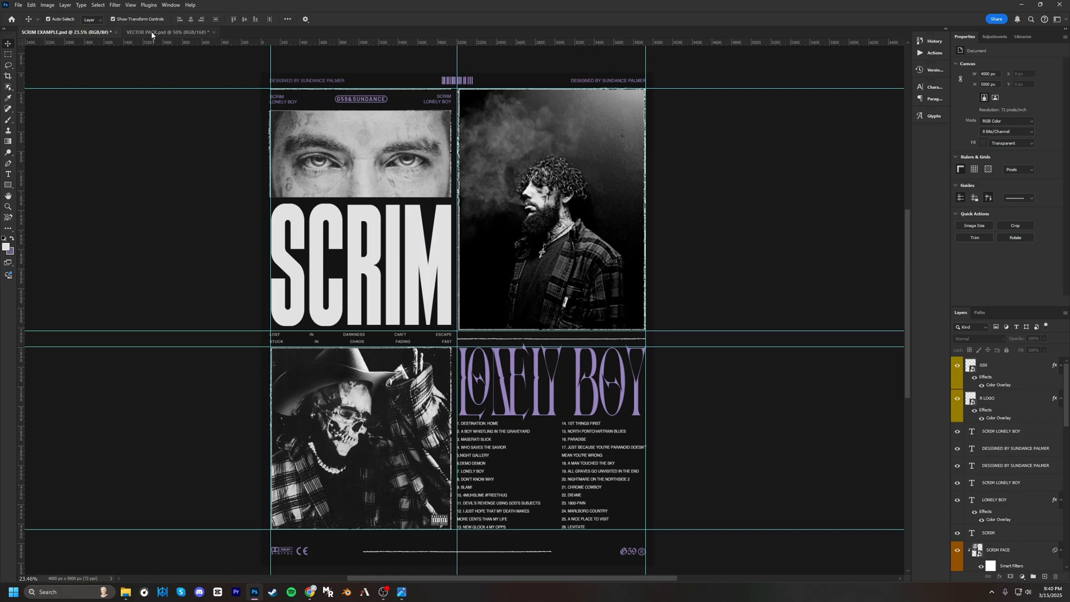
- Copy the SKULL layer from VECTOR PACK into SCRIM EXAMPLE and duplicate it with Ctrl+J
left_click(164, 33)
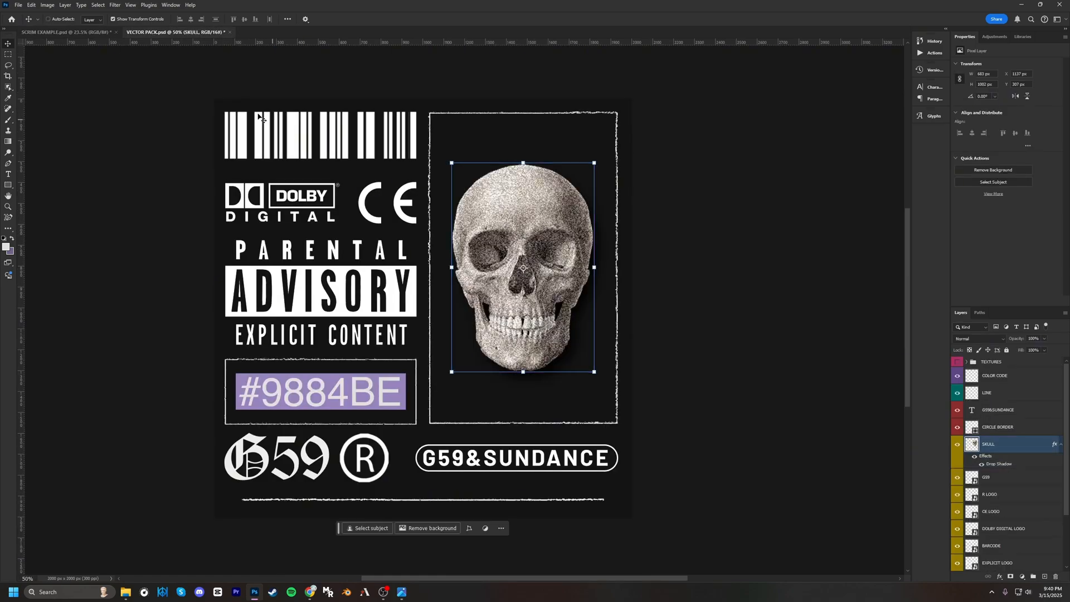
left_click(65, 33)
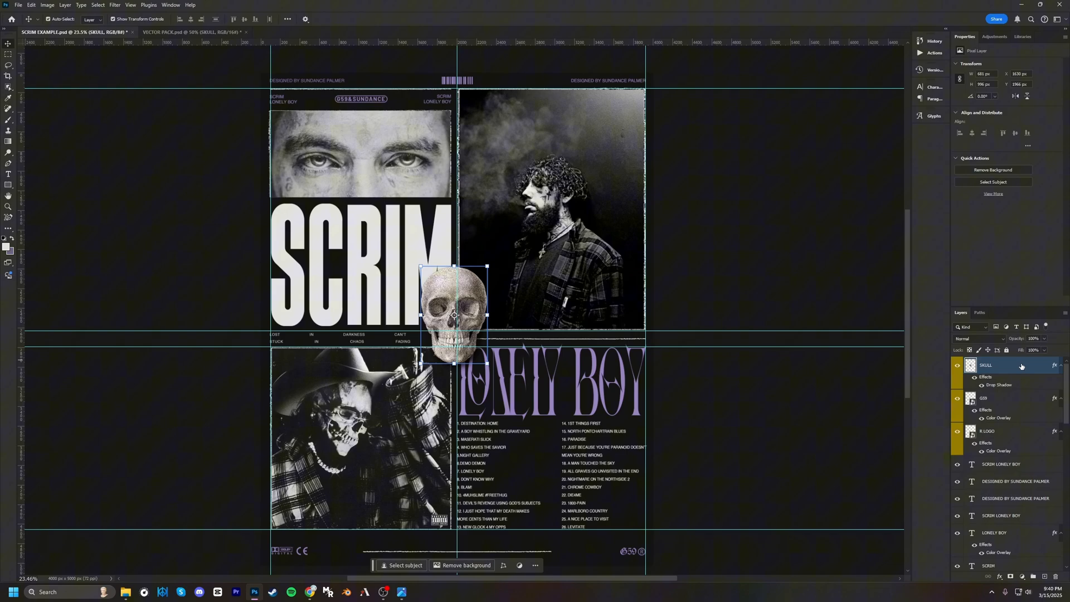
mouse_move(1021, 367)
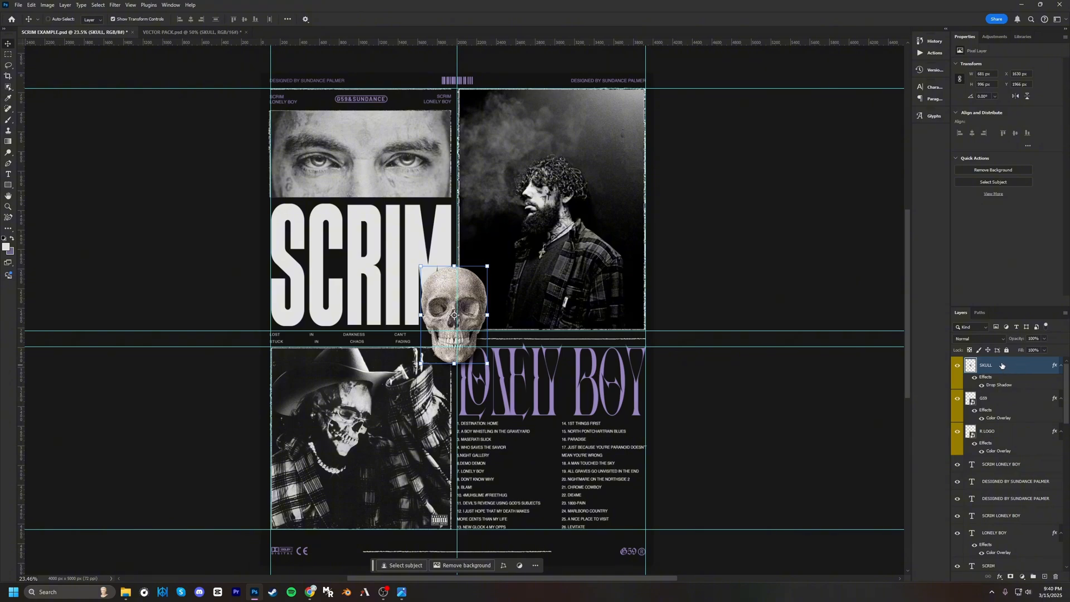
key("ctrl+j")
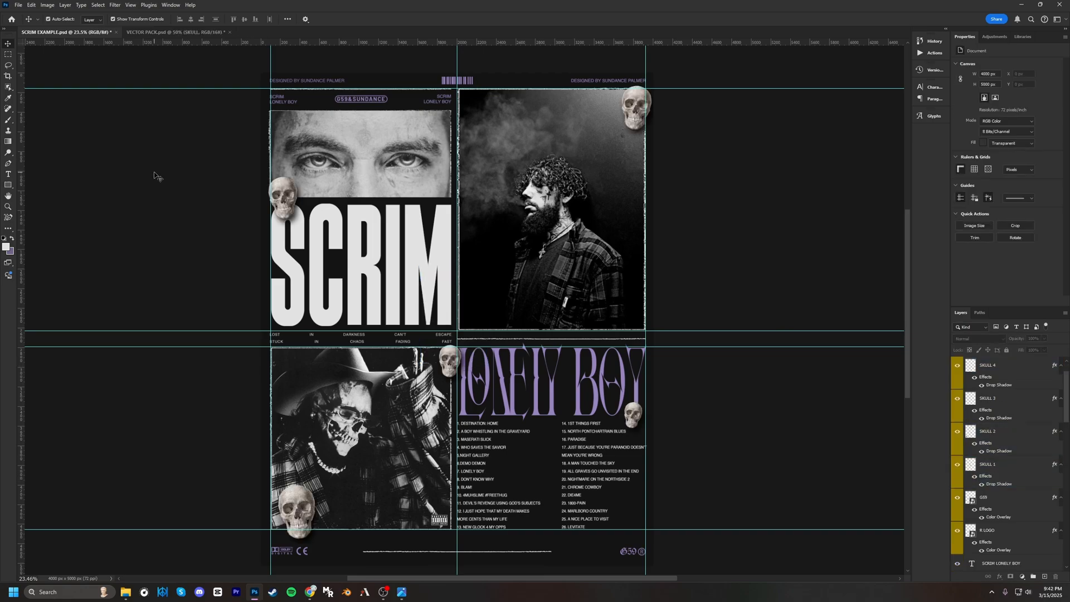
- Tint the skulls with a #9884BE Solid Color fill in Color mode, grouped as SKULL GROUP
left_click(1003, 464)
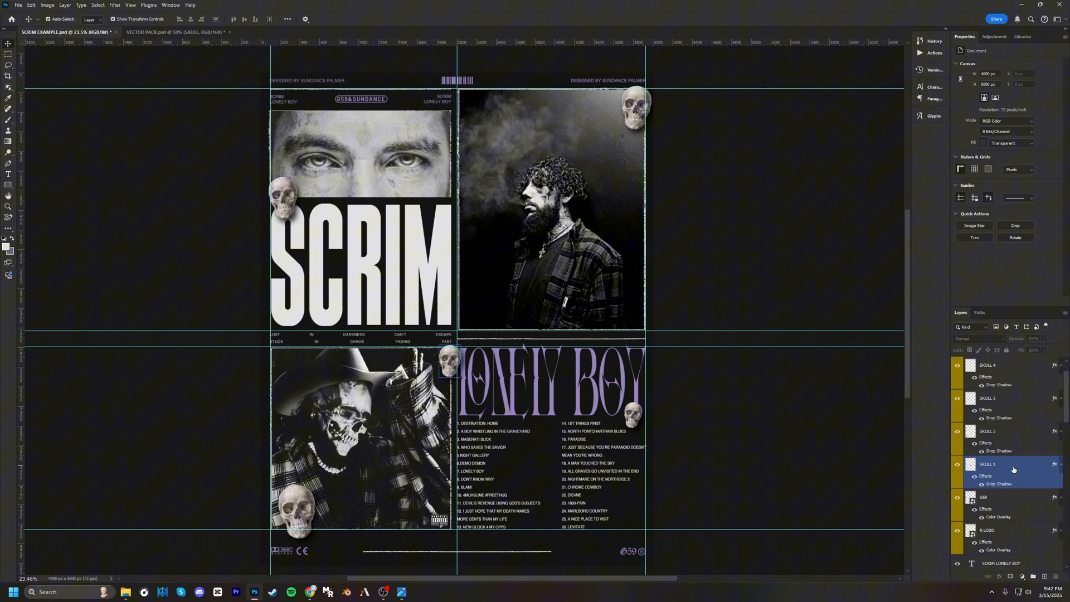
left_click(987, 465)
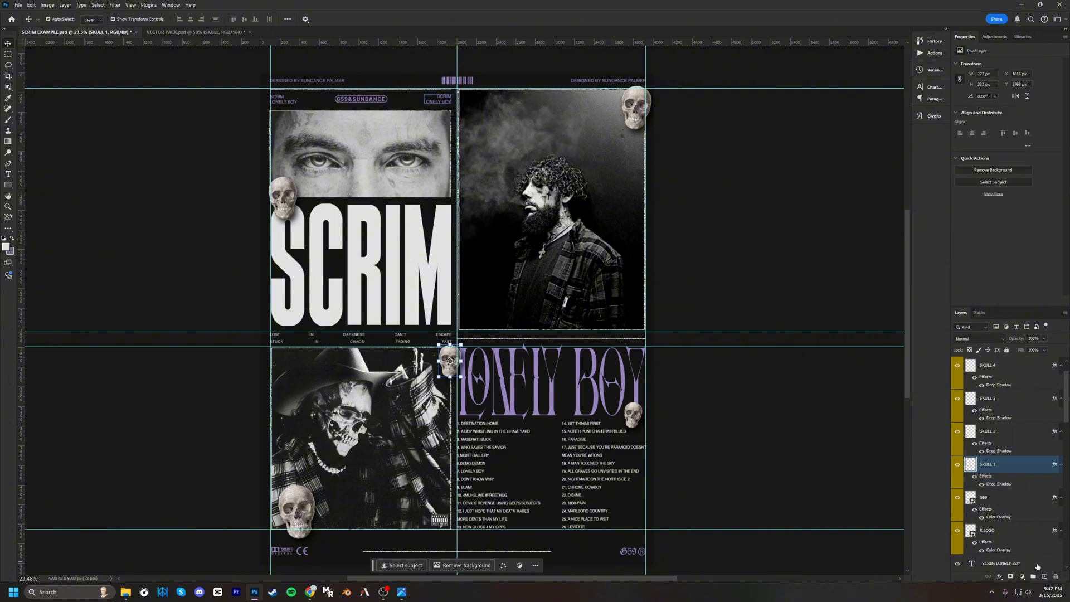
left_click(1023, 576)
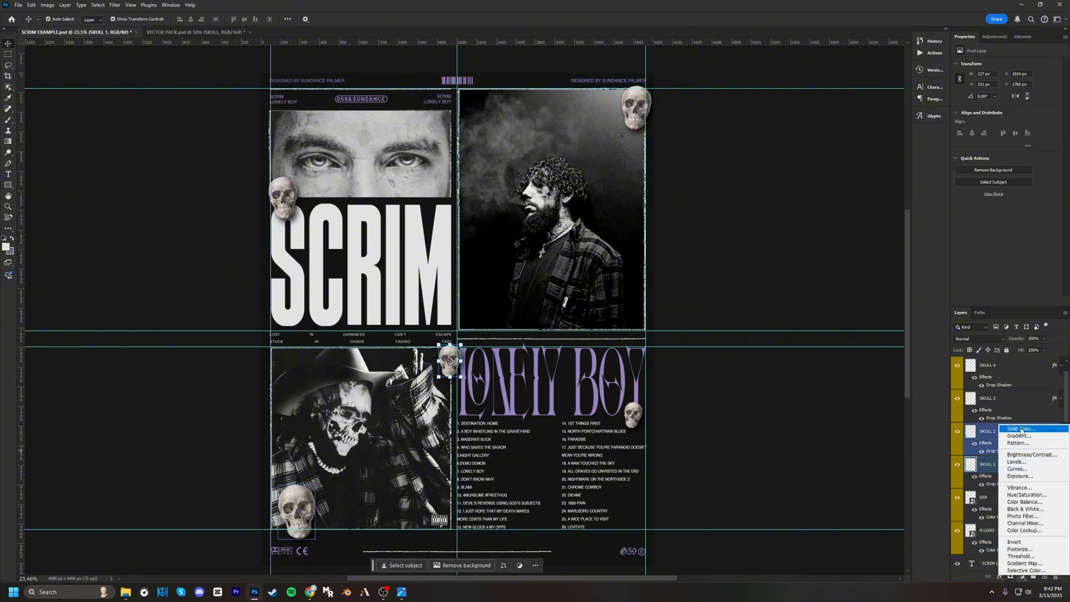
left_click(1021, 429)
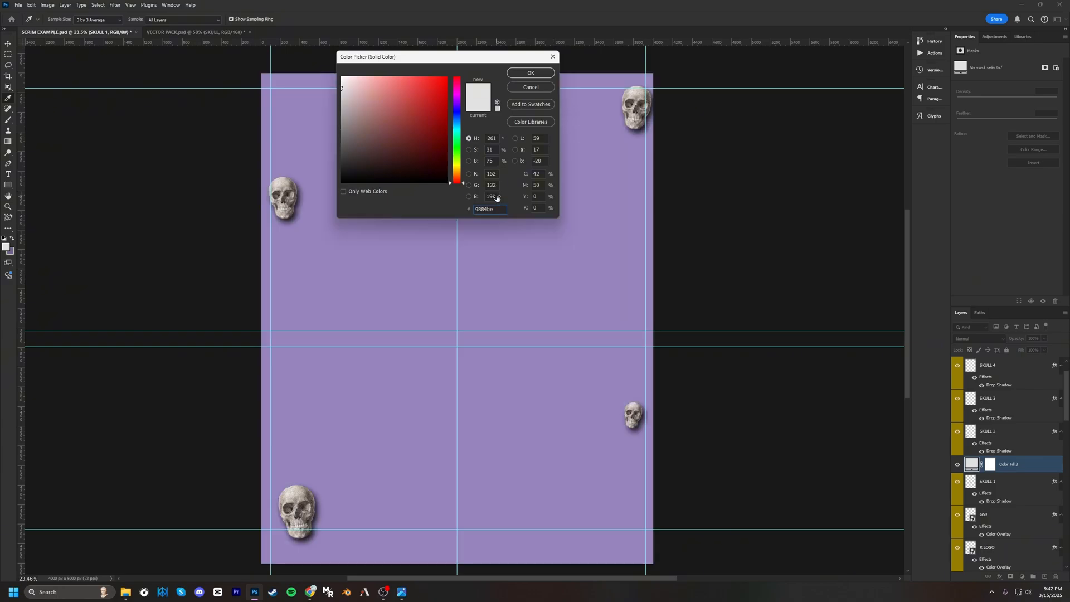
left_click(530, 73)
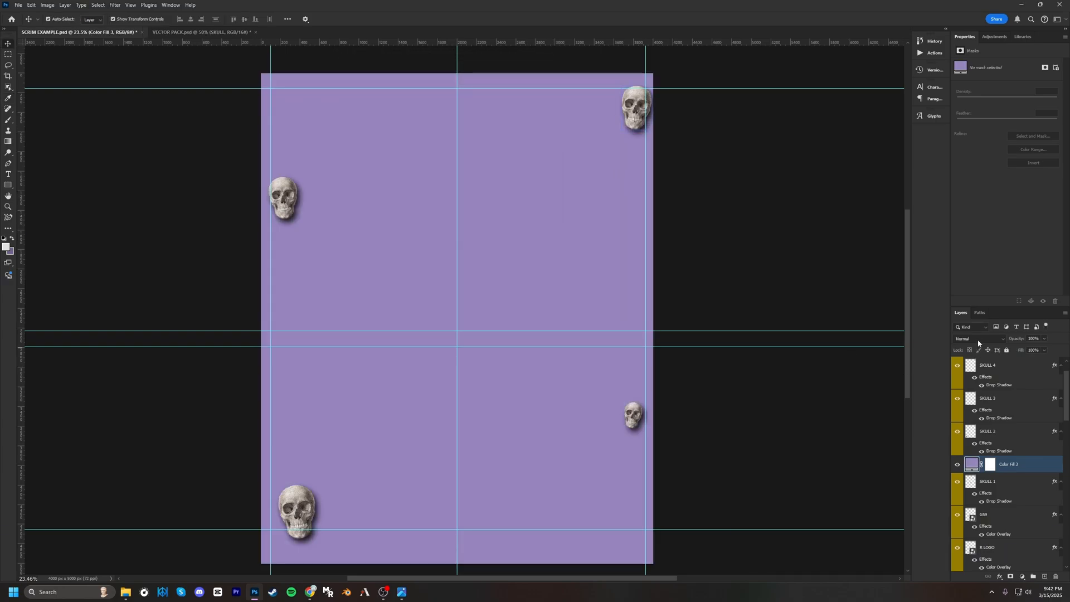
left_click(968, 338)
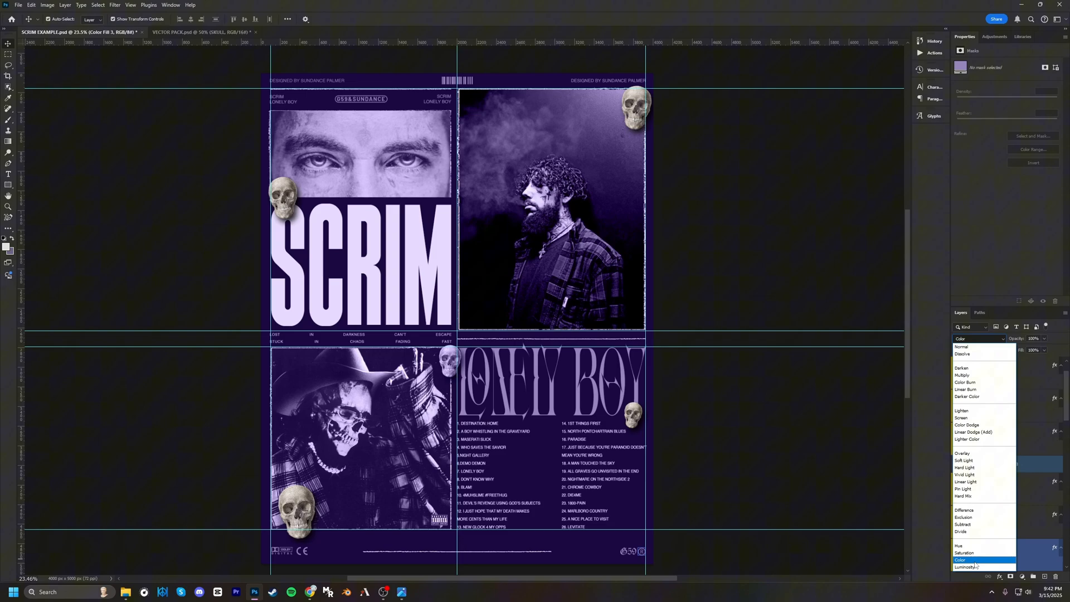
left_click(963, 560)
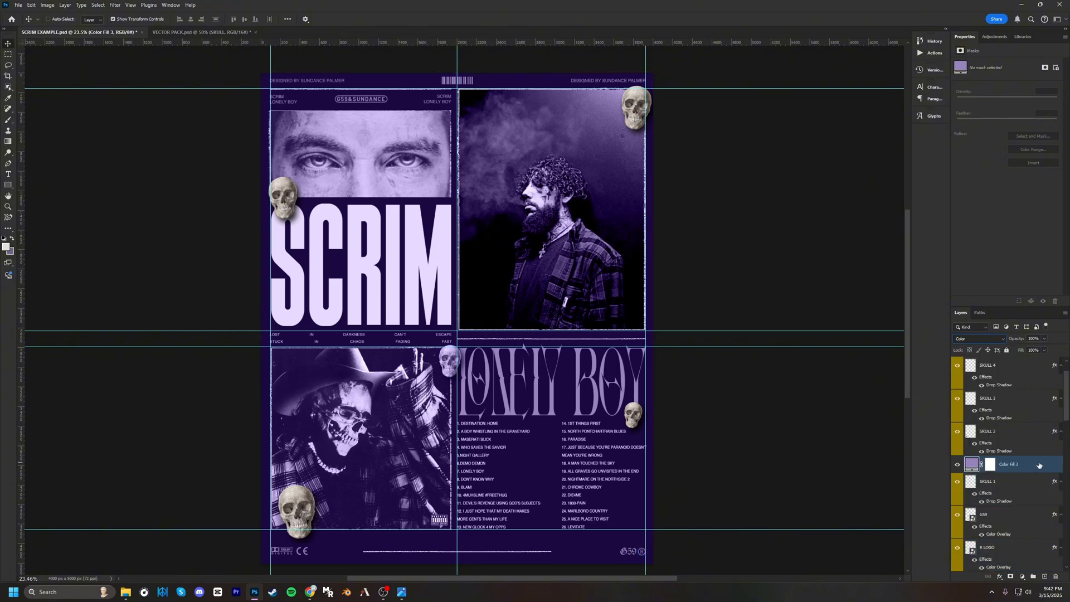
mouse_move(1034, 466)
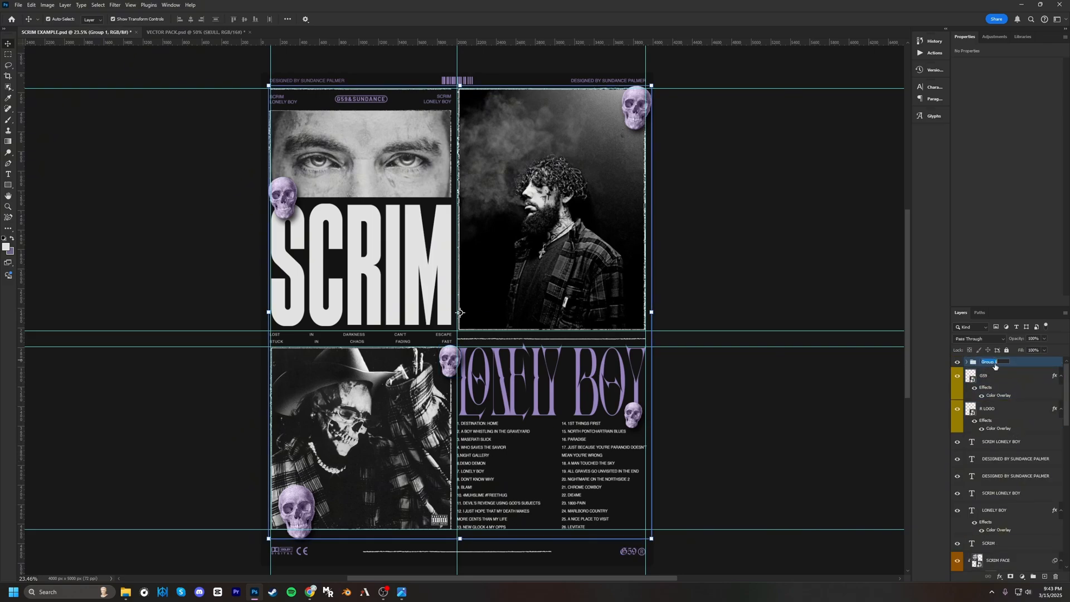
double_click(990, 361)
type("SKULL GROUP")
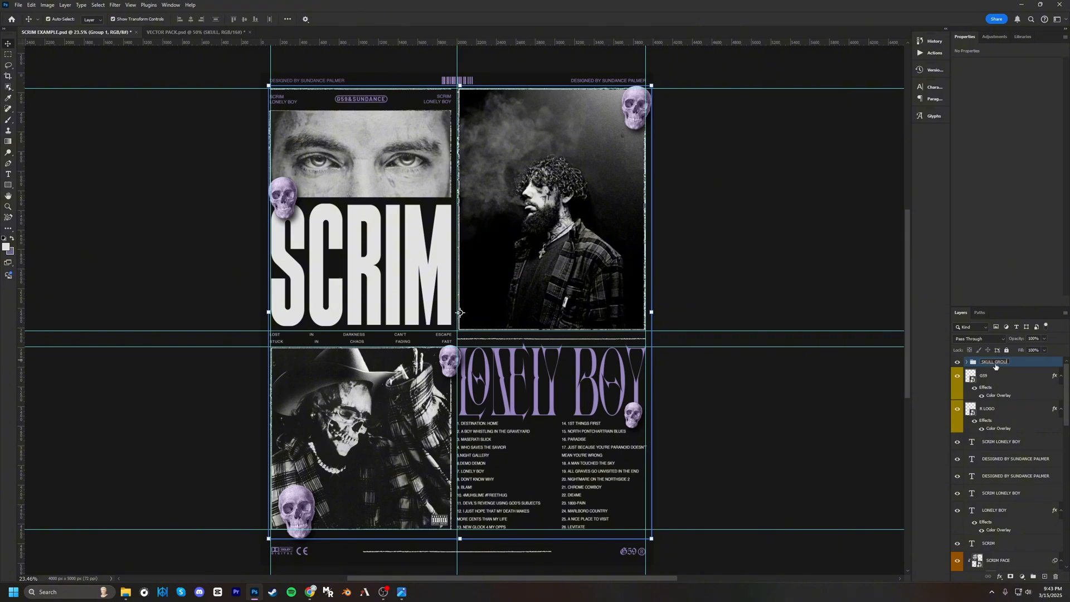
left_click(170, 297)
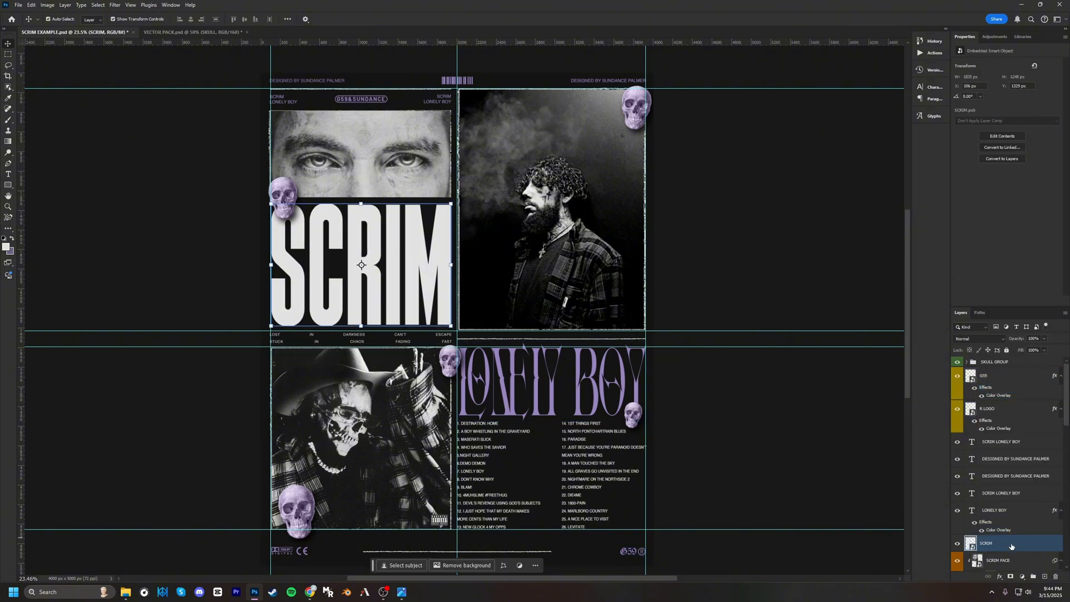
- Apply Add Noise at 40%, Uniform and Monochromatic, to the SCRIM headline
left_click(113, 5)
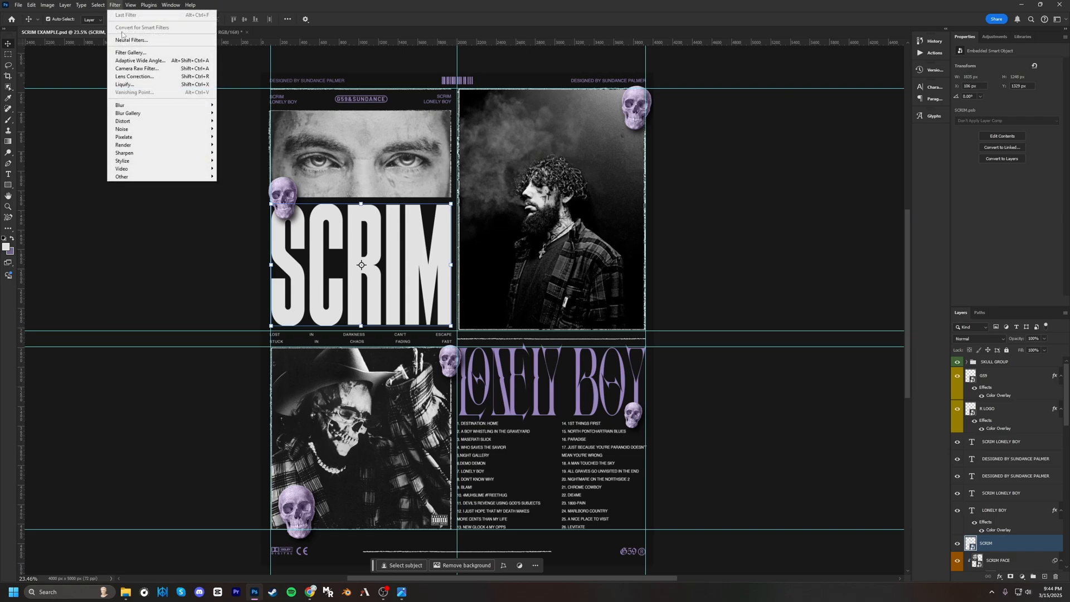
mouse_move(122, 129)
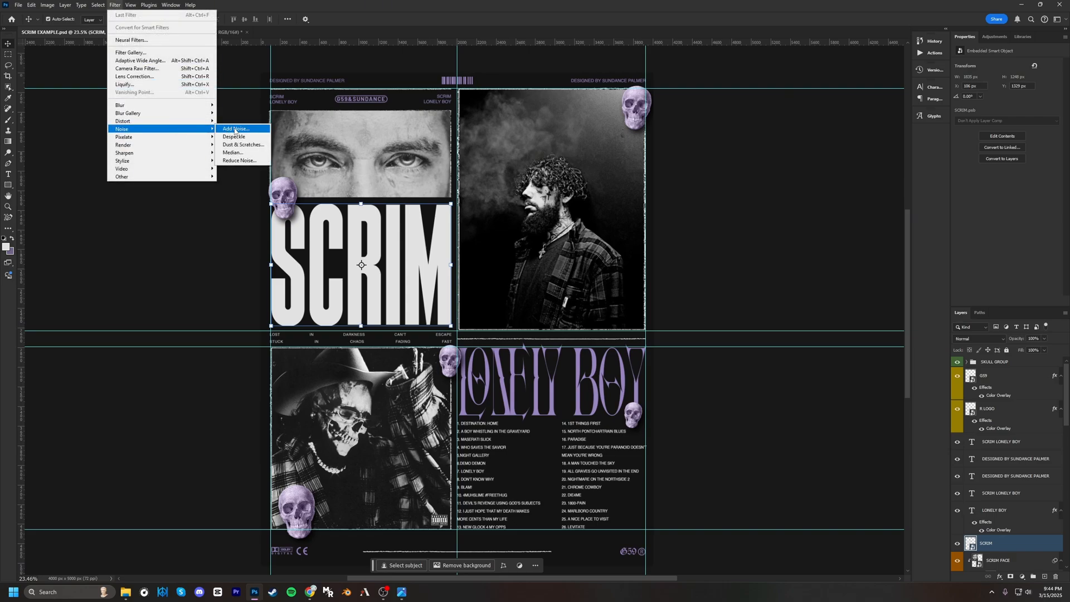
left_click(235, 129)
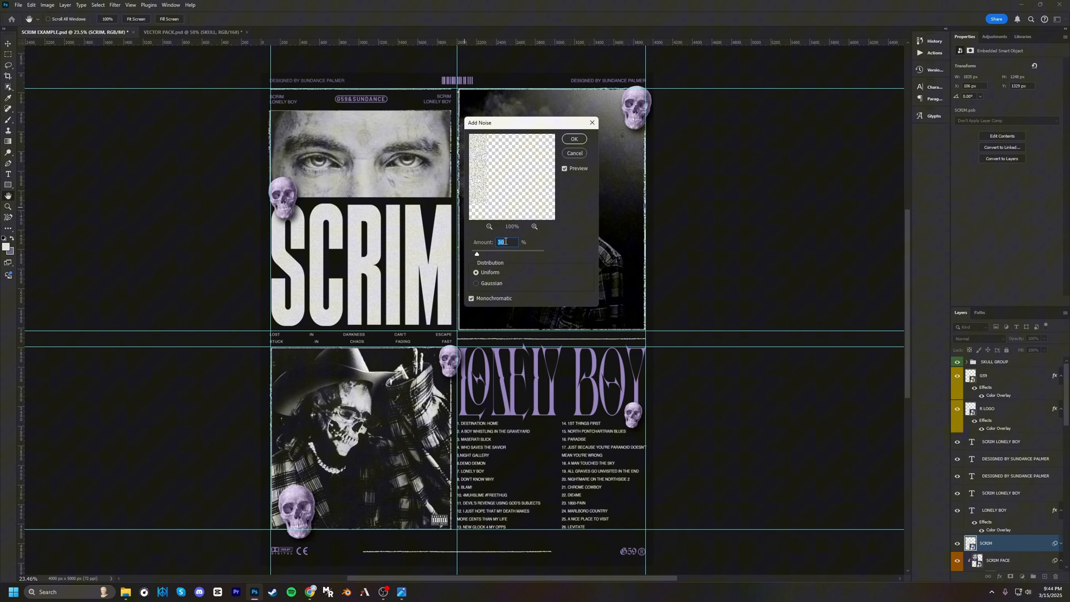
type("40")
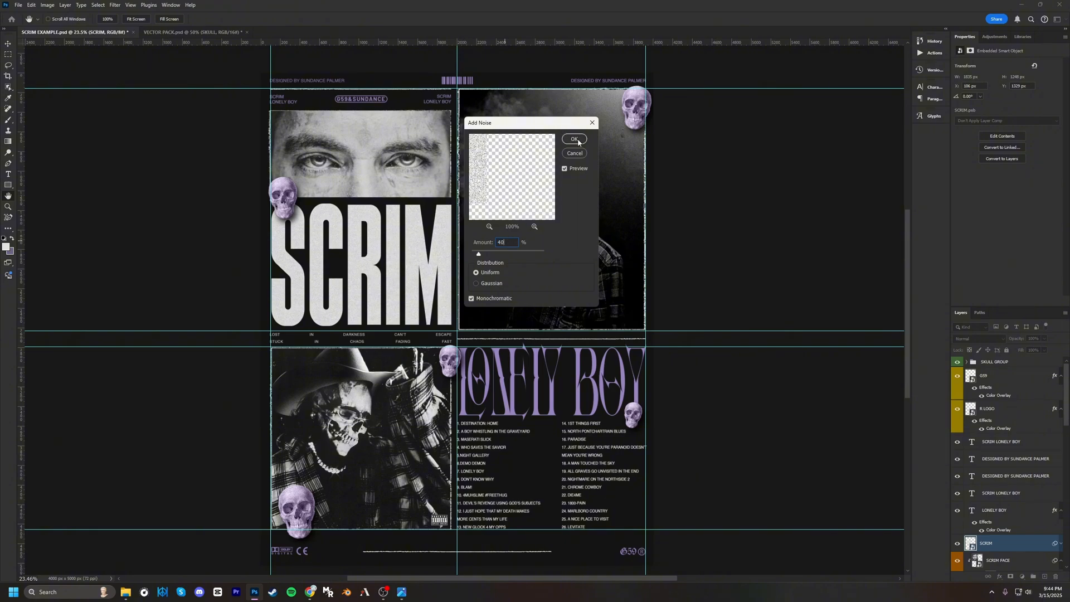
left_click(574, 139)
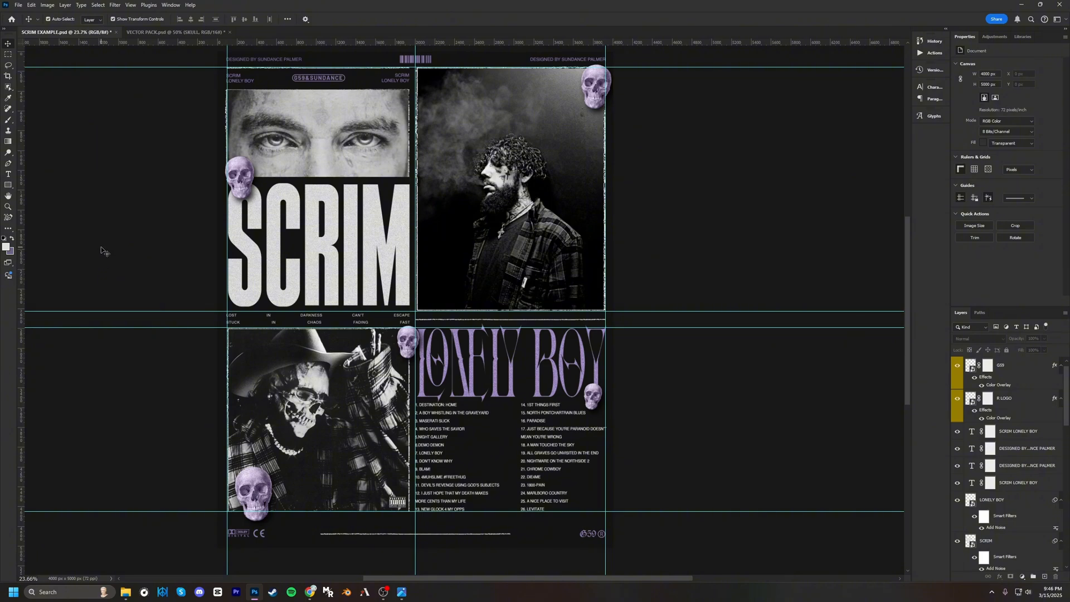
- Apply the same 40% Add Noise filter to the SMOKE SCRIM photo layer
left_click(510, 197)
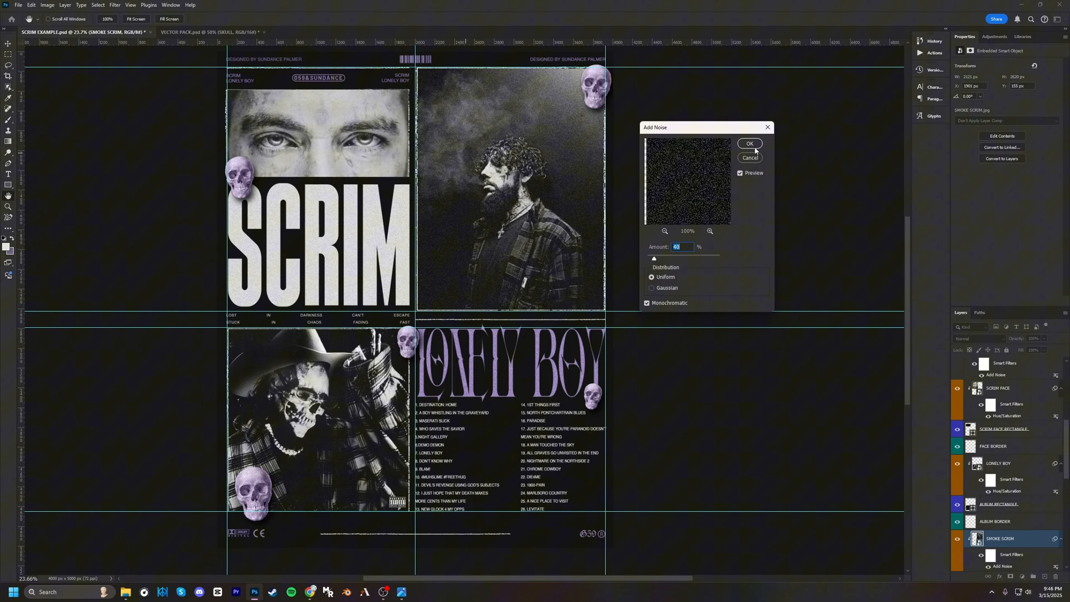
left_click(749, 143)
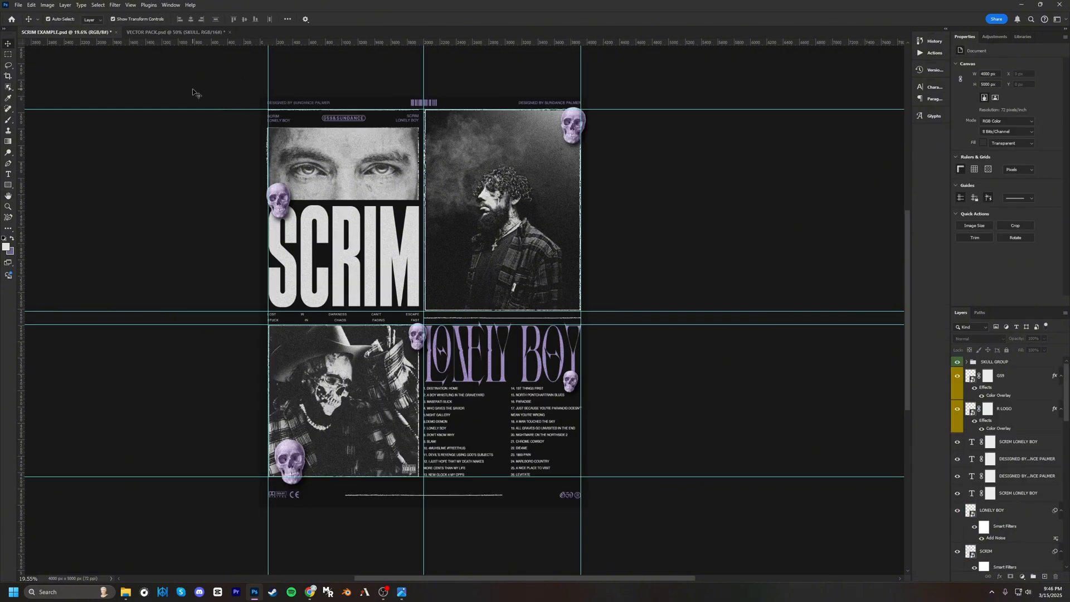
left_click(170, 32)
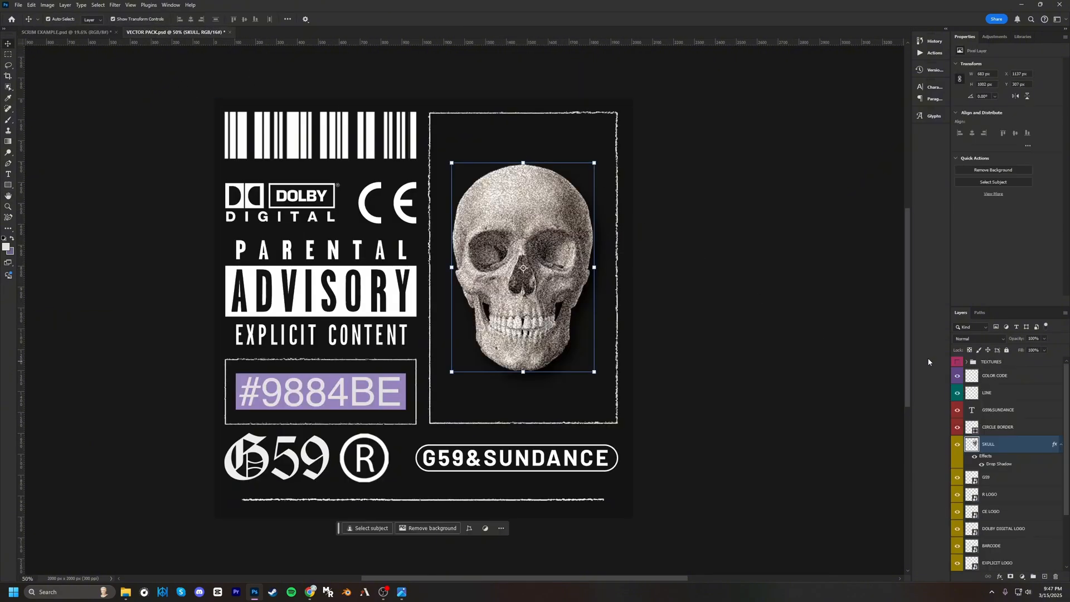
left_click(991, 362)
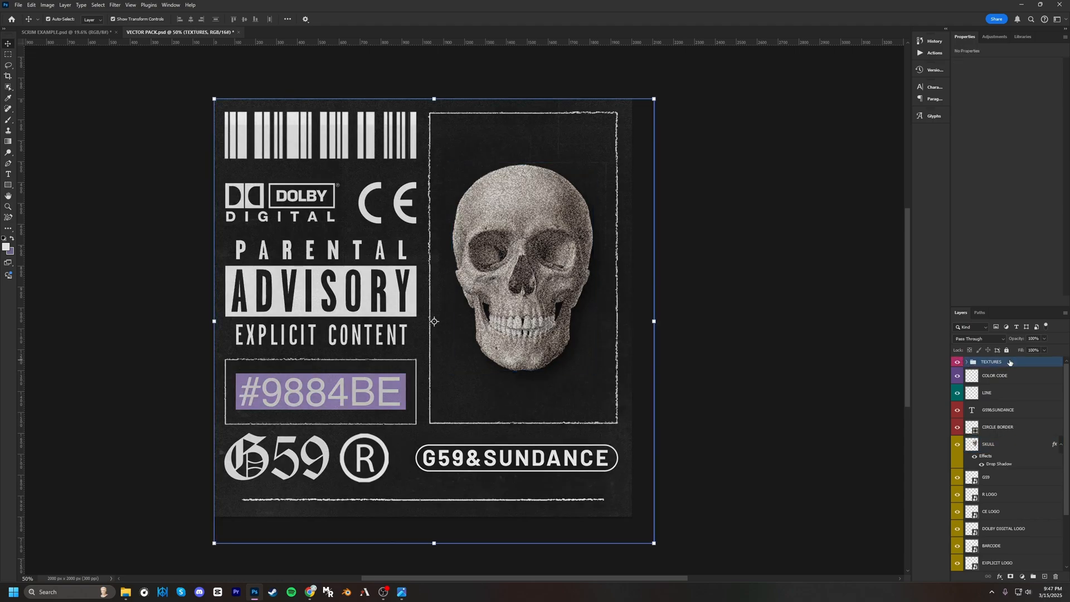
left_click(65, 32)
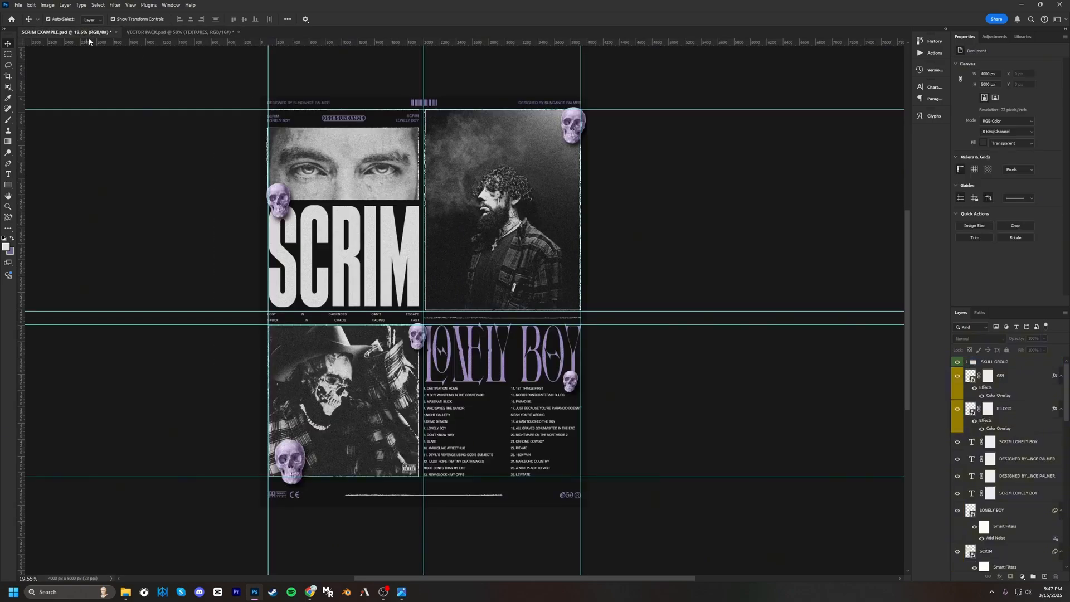